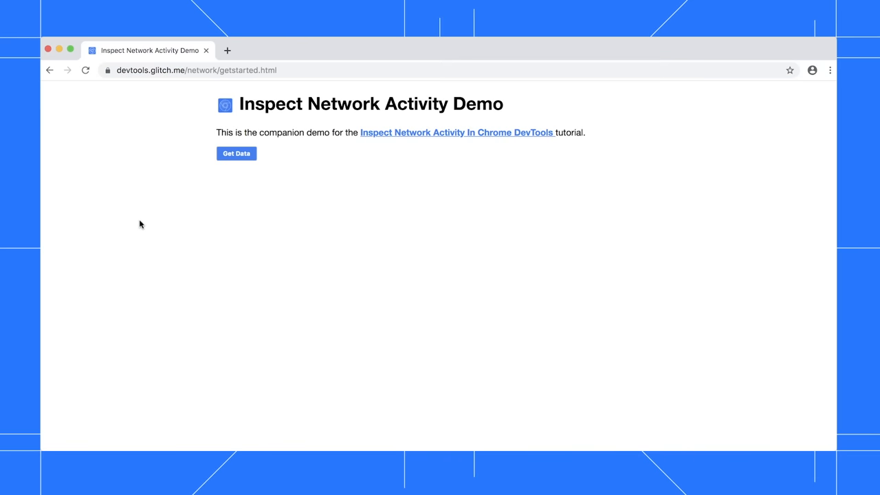
# Open DevTools on the demo page and dock it to the bottom via the ⋮ menu.
pyautogui.press('F12')
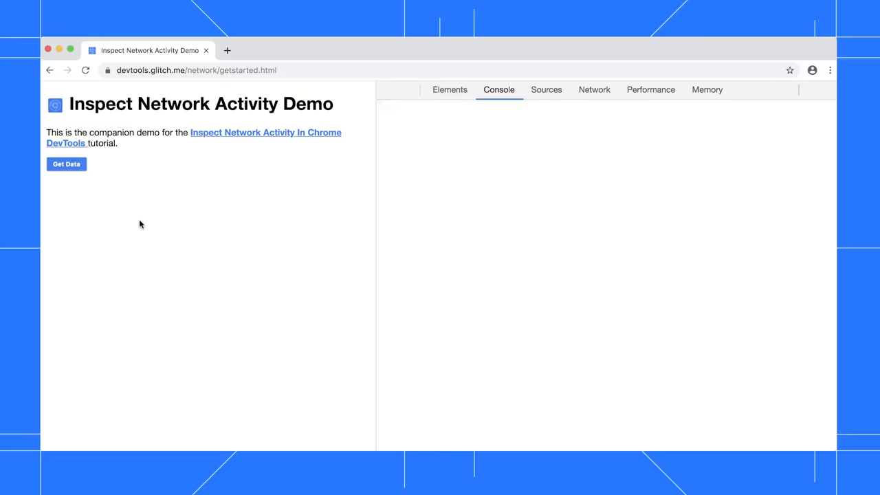
pyautogui.press('ctrl+shift+j')
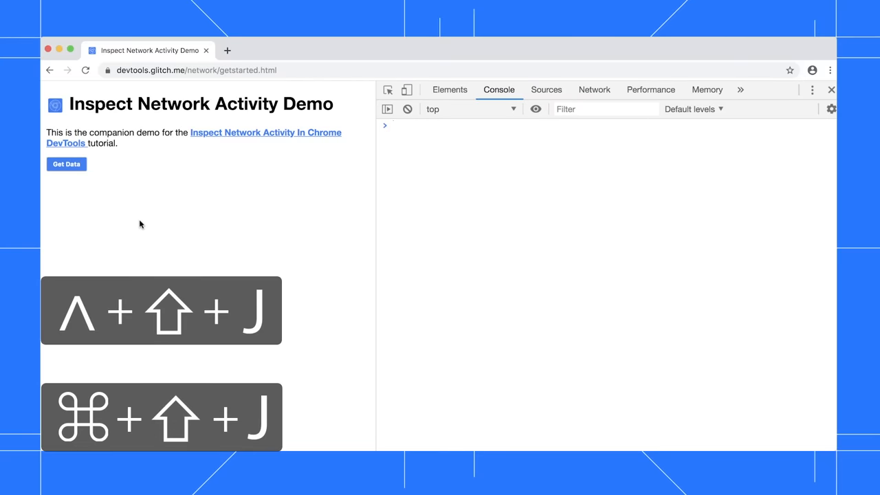
pyautogui.click(812, 90)
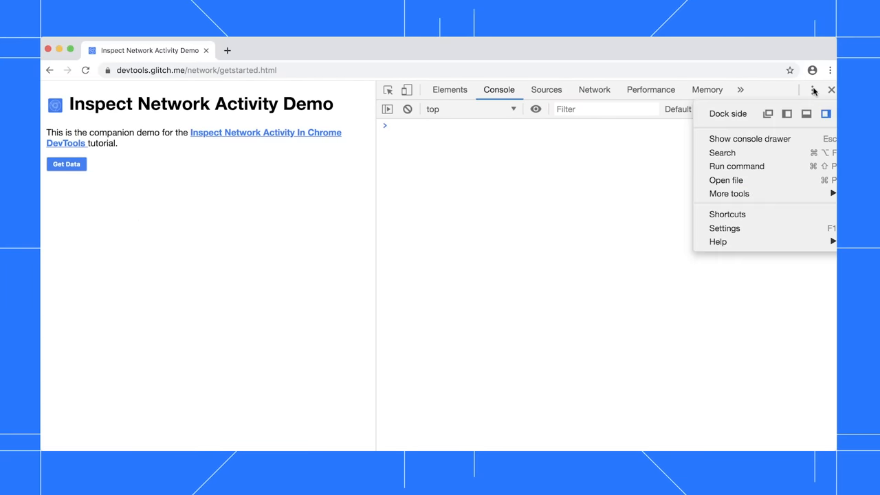
pyautogui.click(806, 113)
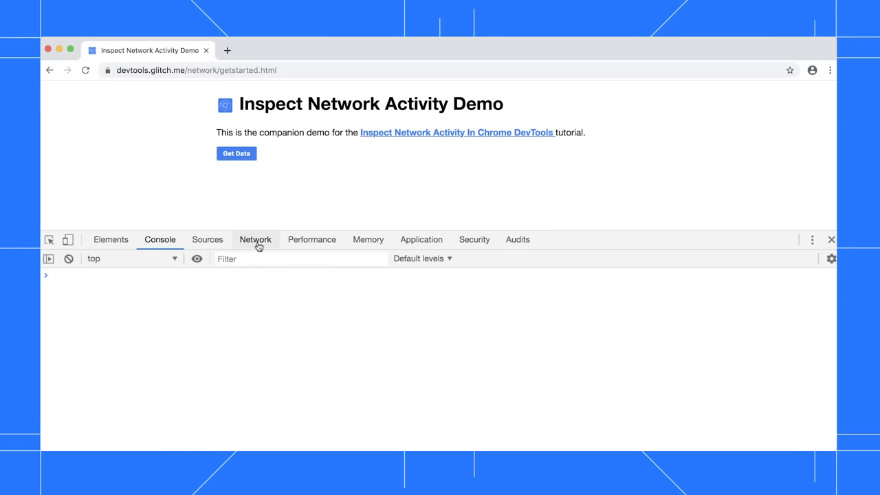
# Switch to the Network panel and reload the page to record its 5 requests.
pyautogui.click(256, 240)
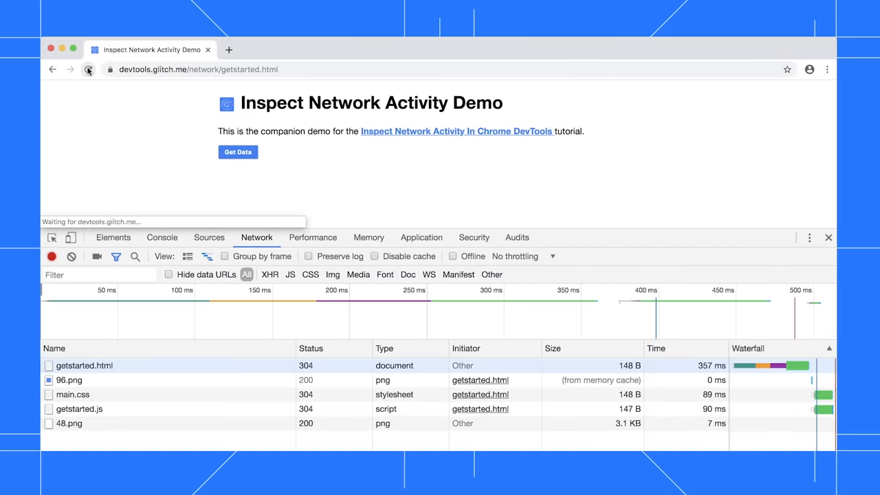
pyautogui.click(88, 69)
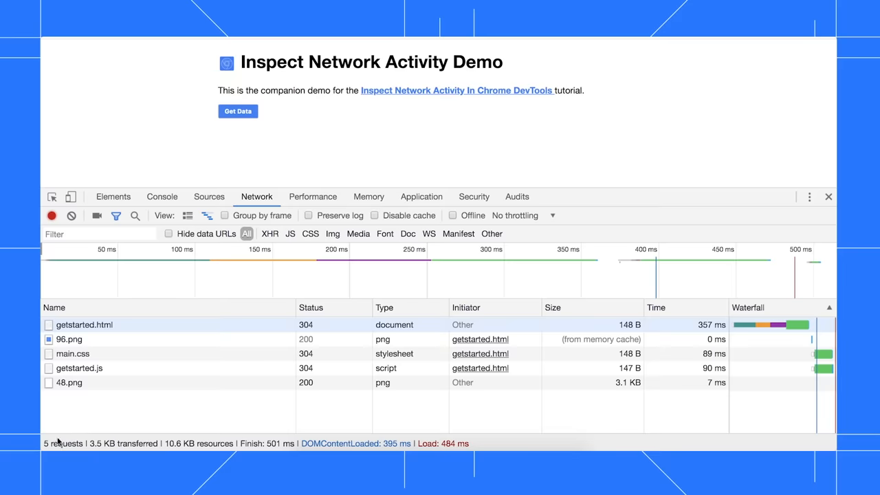
pyautogui.moveTo(116, 440)
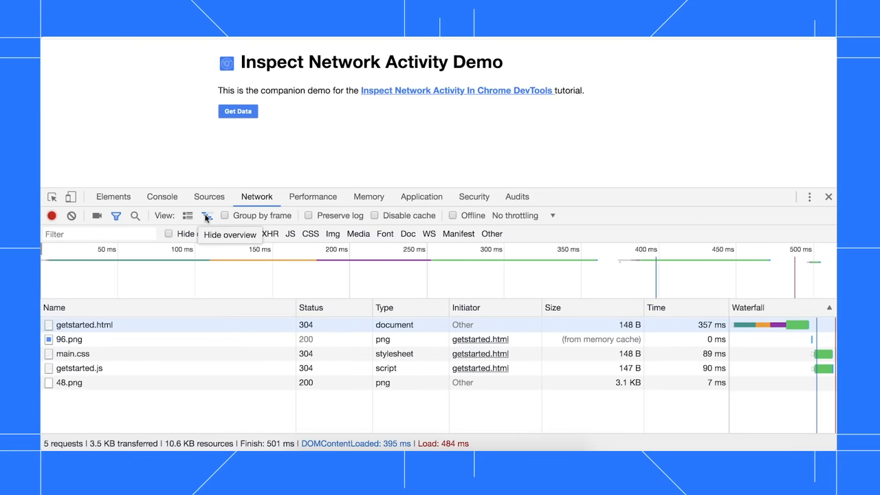
# Hide the Network timeline overview, leaving only the request table.
pyautogui.click(206, 215)
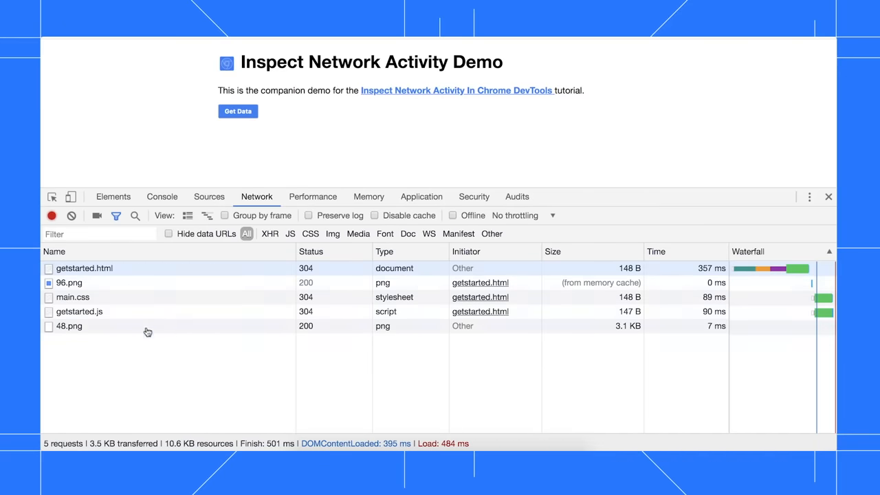
pyautogui.moveTo(200, 369)
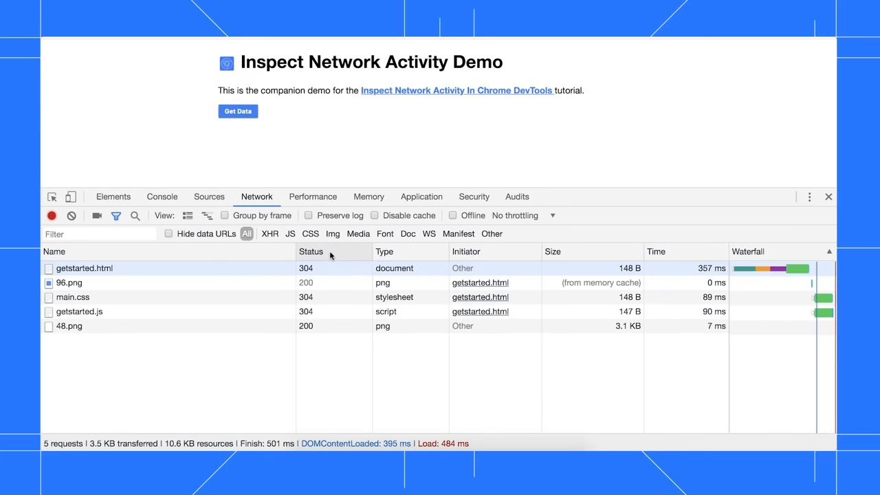
pyautogui.moveTo(404, 251)
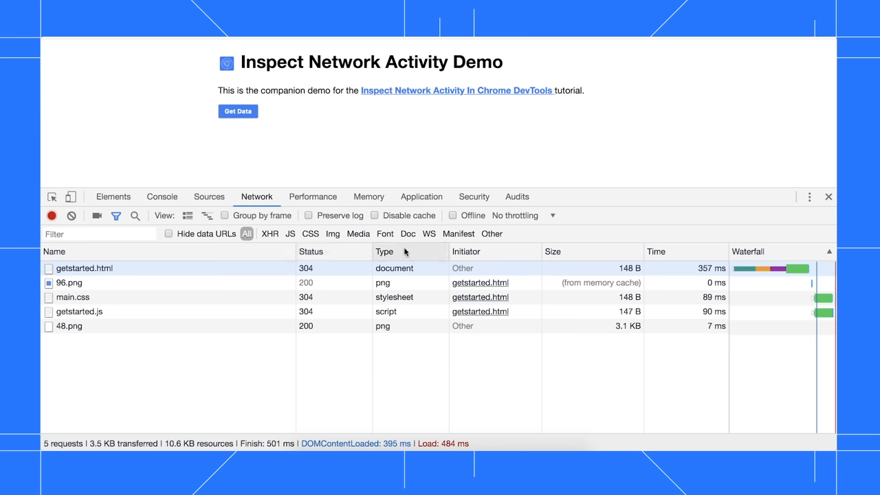
pyautogui.moveTo(505, 250)
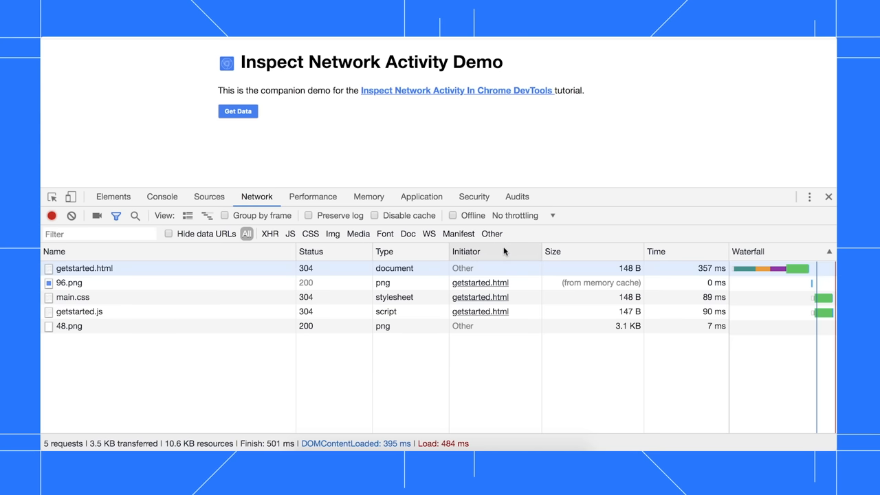
pyautogui.moveTo(490, 254)
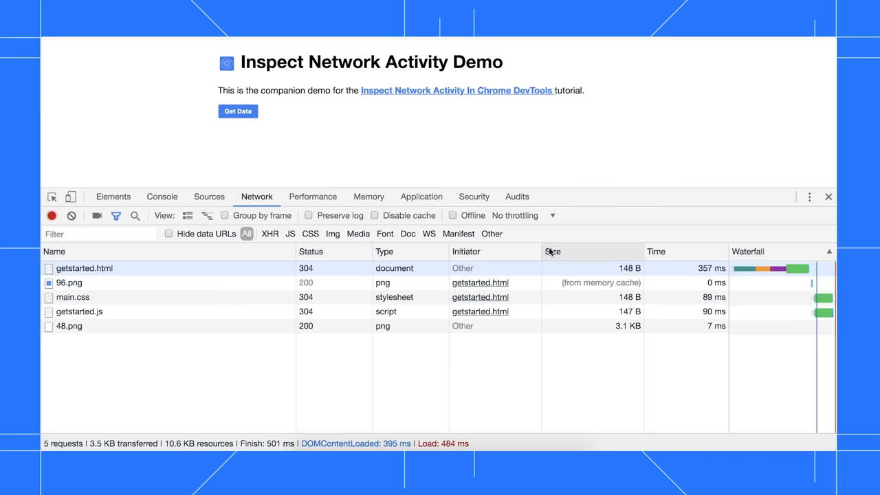
pyautogui.moveTo(580, 259)
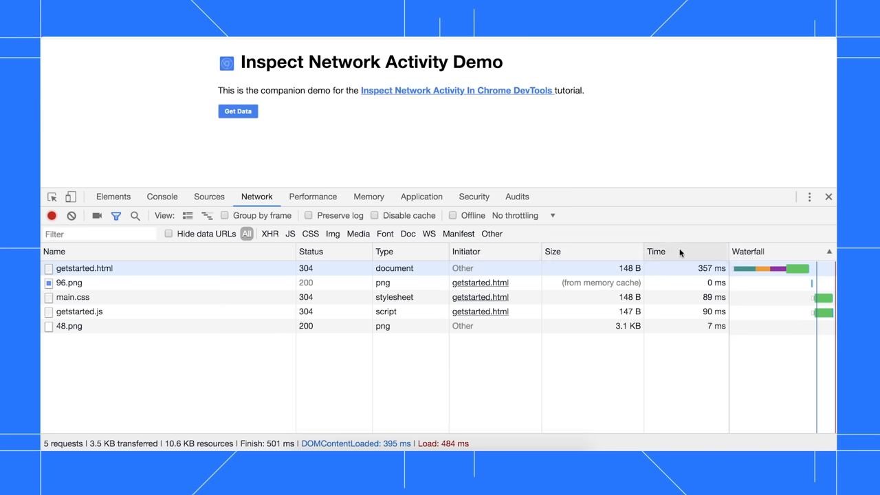
pyautogui.moveTo(787, 253)
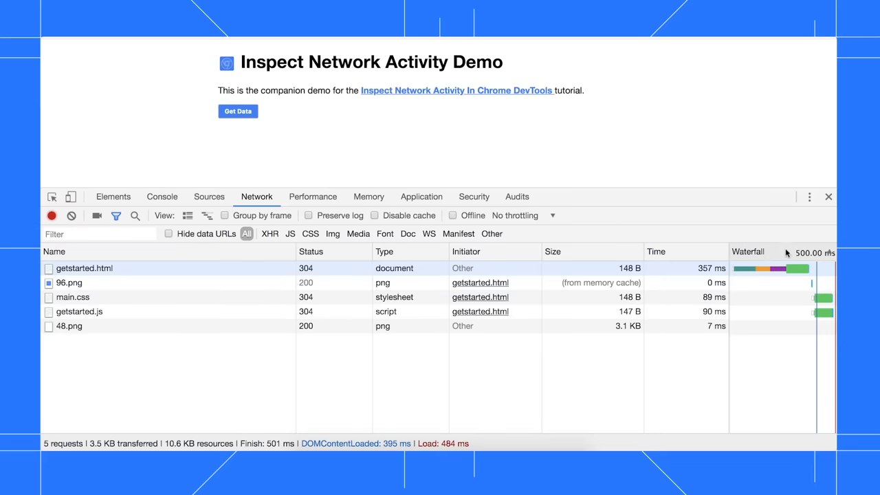
pyautogui.moveTo(771, 253)
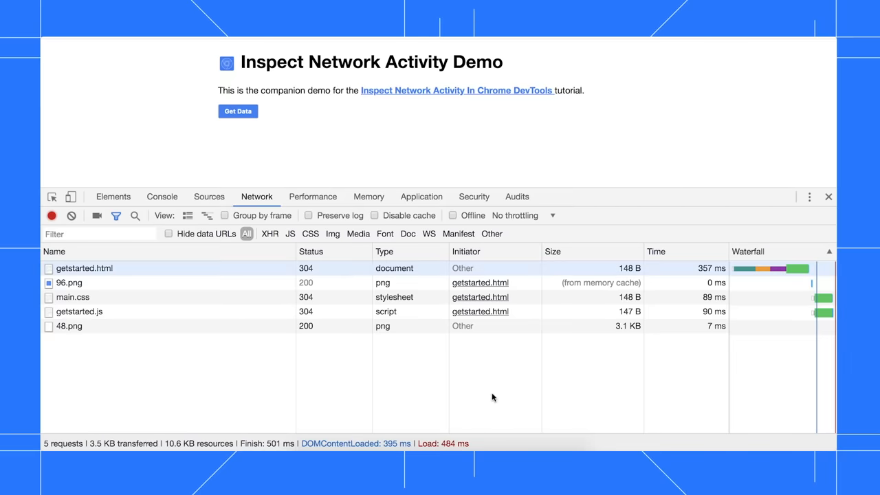
pyautogui.moveTo(170, 220)
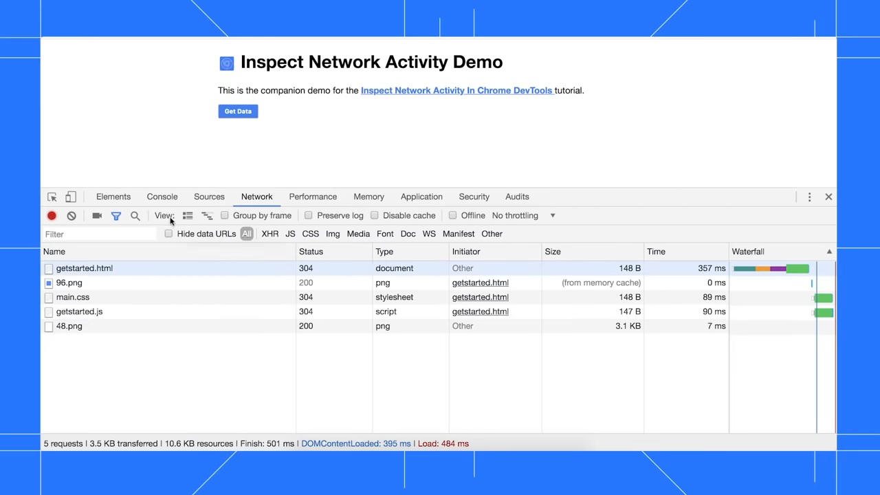
# Enable large request rows and reload to view two-line request details.
pyautogui.click(187, 214)
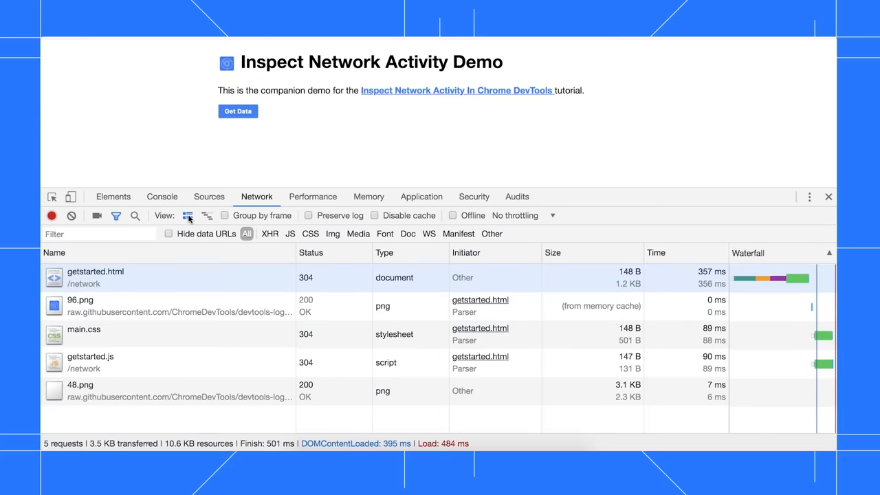
pyautogui.moveTo(567, 426)
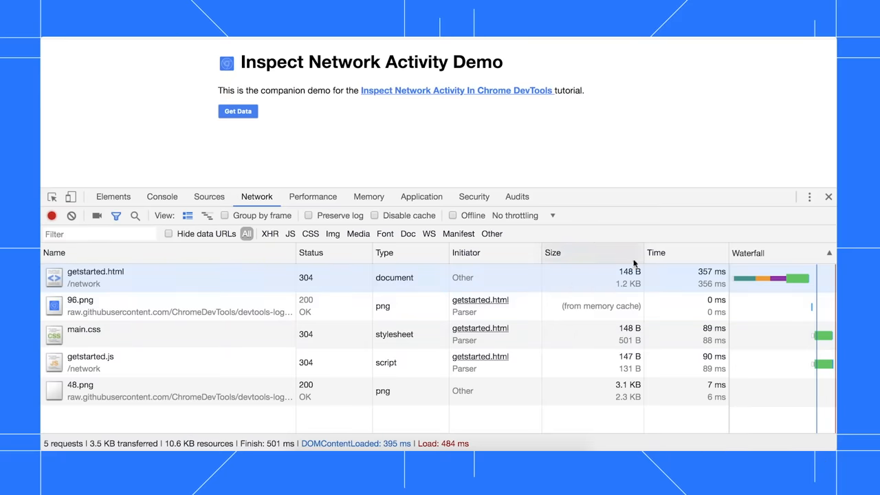
pyautogui.moveTo(629, 275)
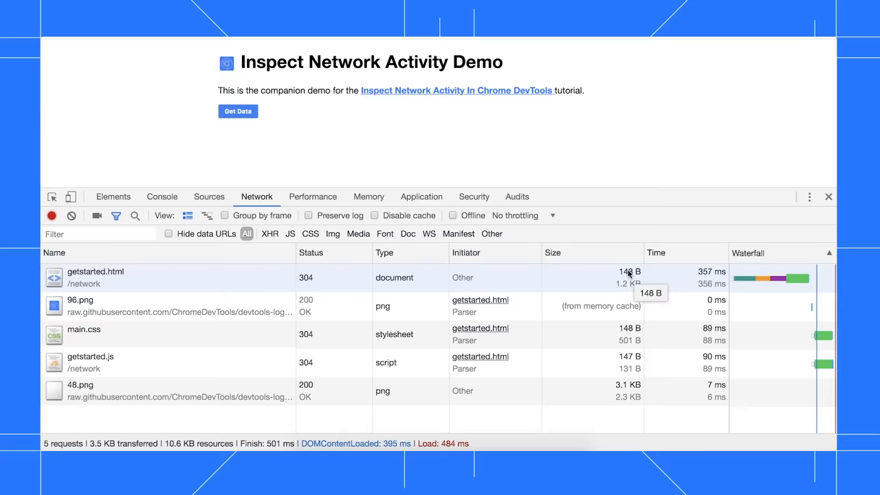
pyautogui.click(385, 253)
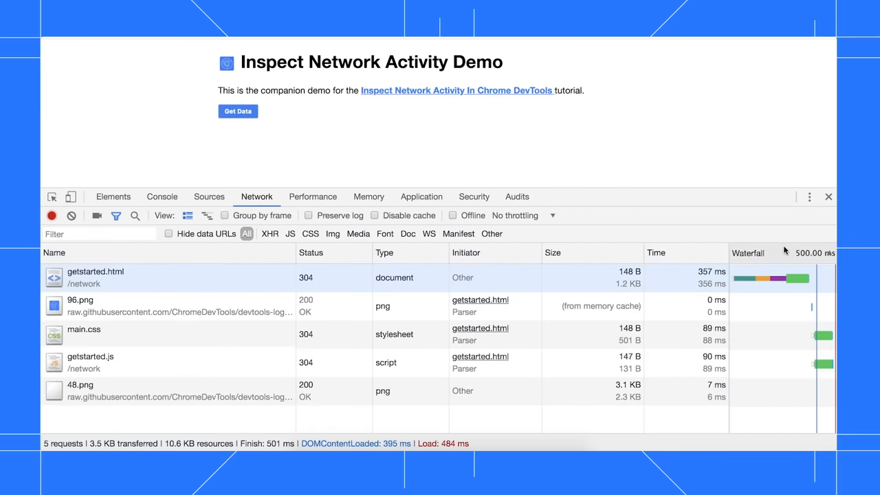
pyautogui.click(237, 110)
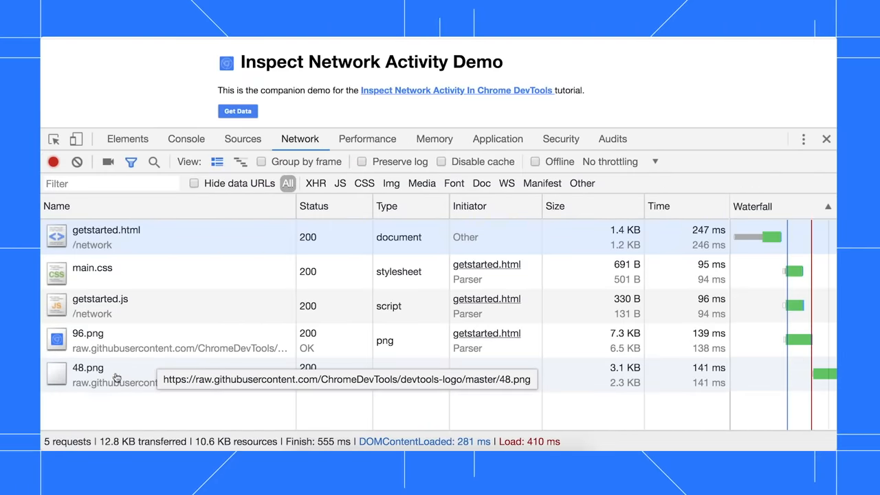
pyautogui.moveTo(88, 382)
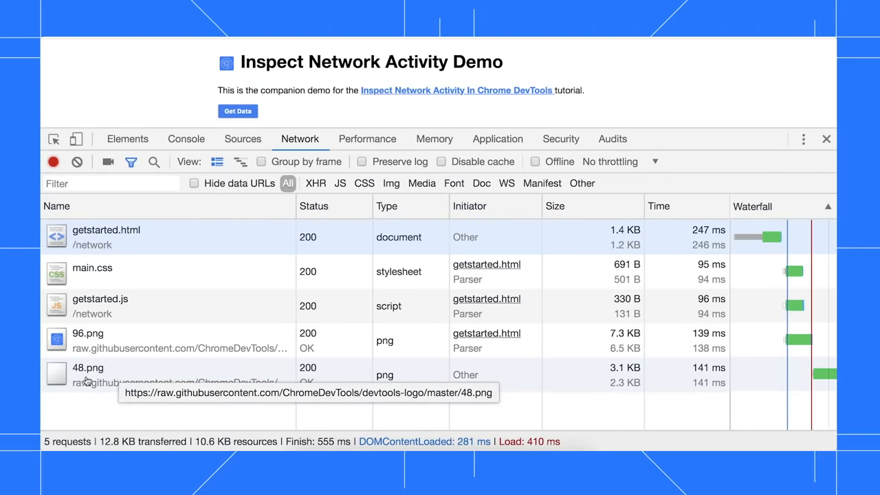
pyautogui.moveTo(143, 368)
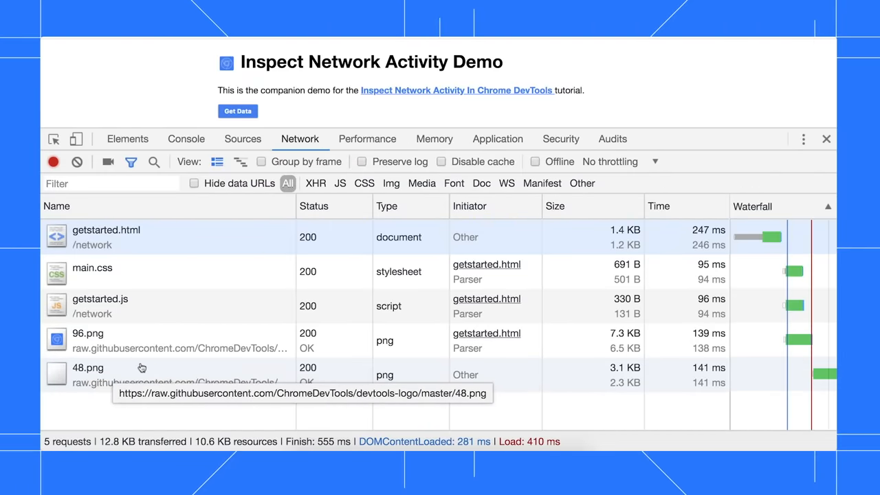
pyautogui.moveTo(154, 374)
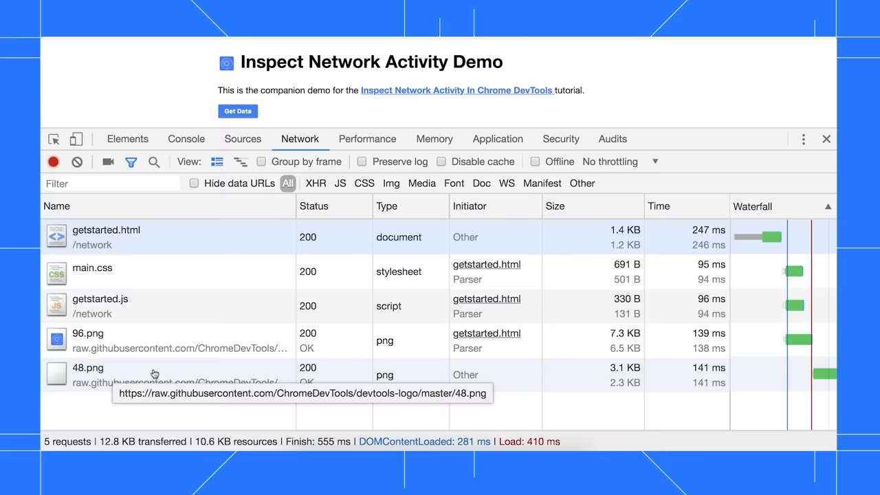
pyautogui.moveTo(237, 110)
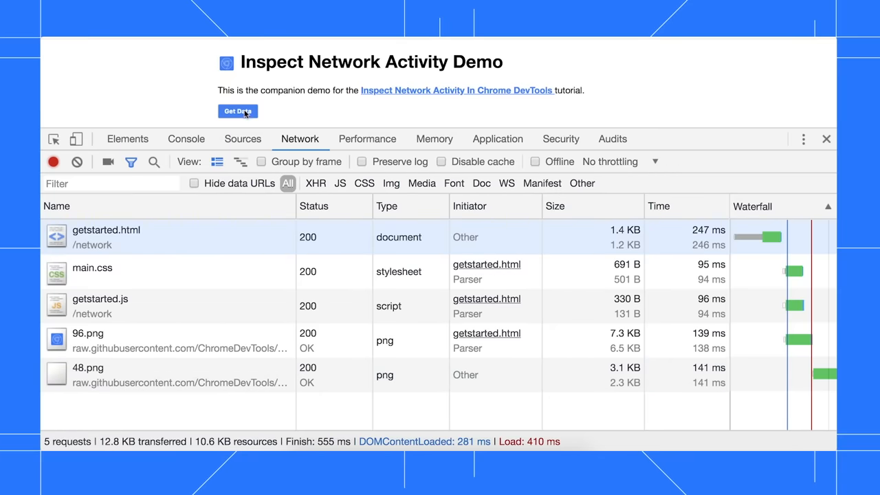
pyautogui.click(237, 110)
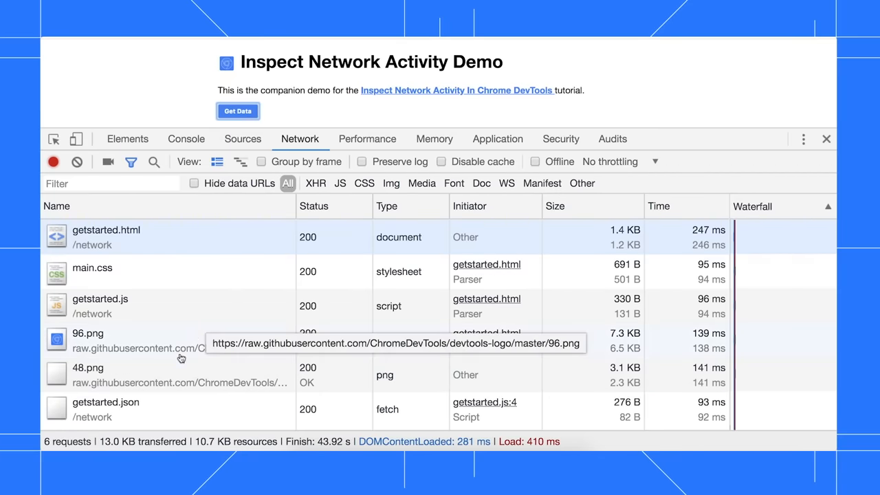
pyautogui.moveTo(104, 402)
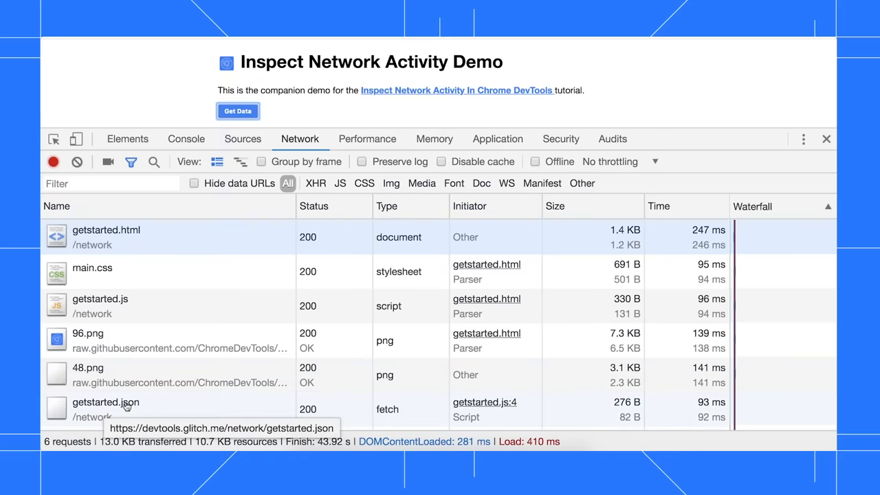
pyautogui.moveTo(151, 410)
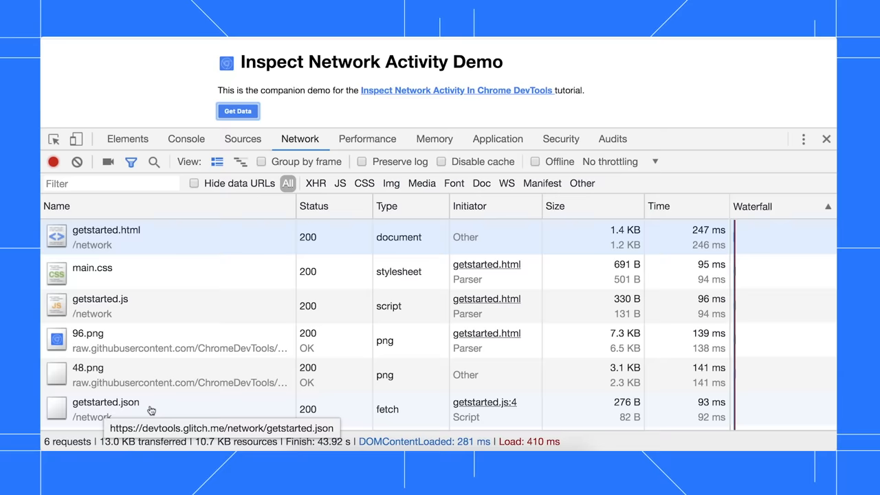
pyautogui.moveTo(55, 176)
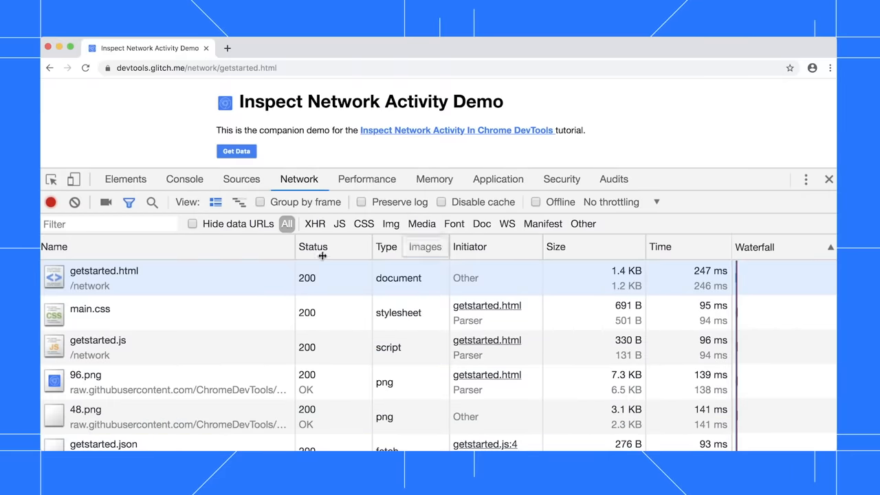
# Bring up the column chooser from the request table header to add Domain.
pyautogui.rightClick(314, 247)
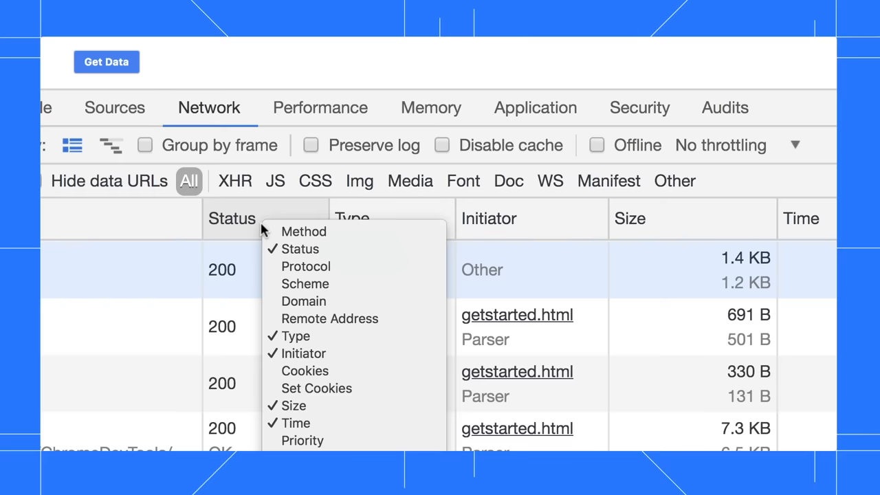
pyautogui.moveTo(296, 336)
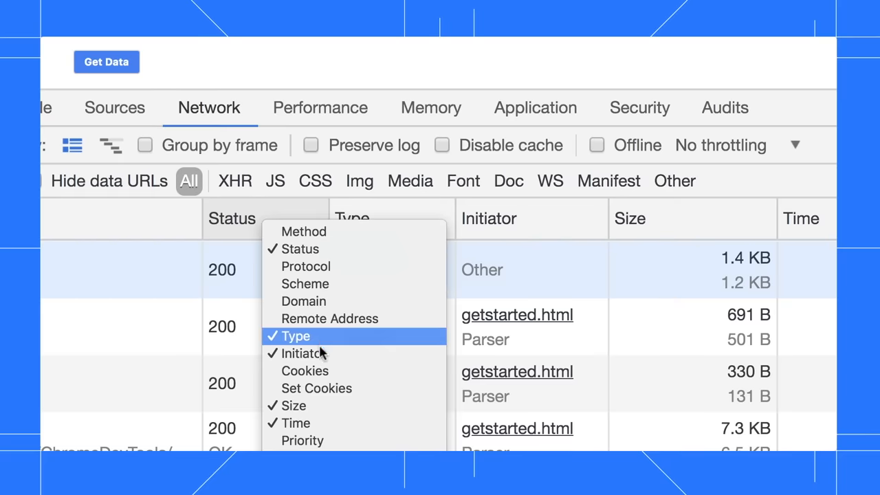
pyautogui.moveTo(302, 353)
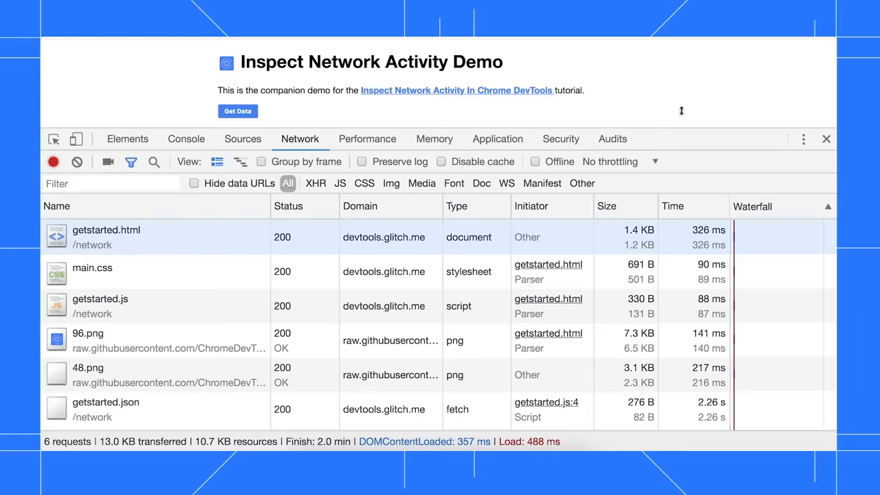
pyautogui.moveTo(684, 240)
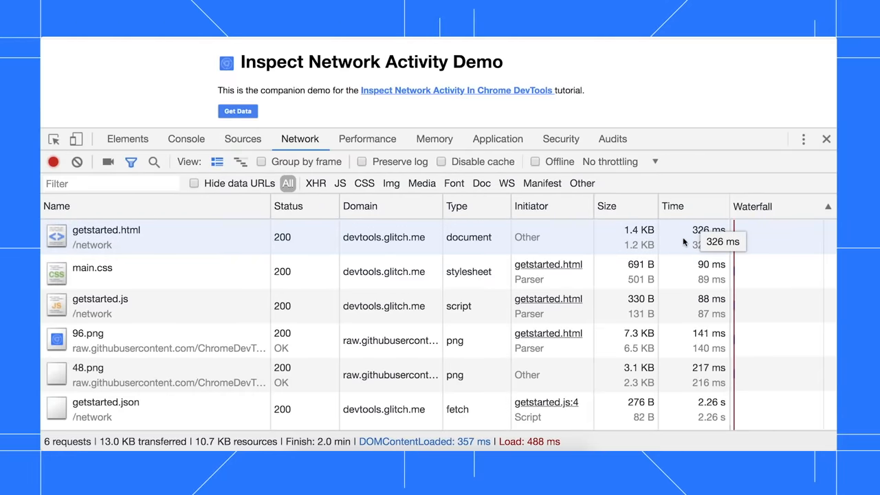
pyautogui.moveTo(692, 314)
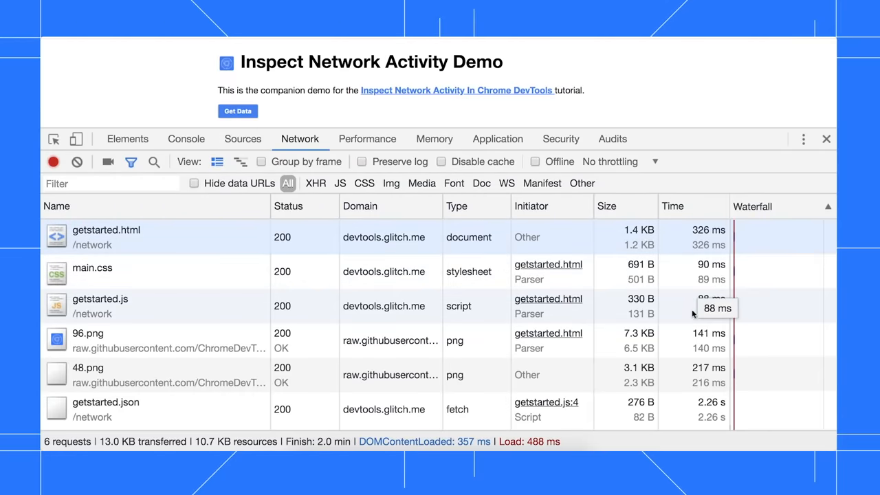
pyautogui.moveTo(694, 374)
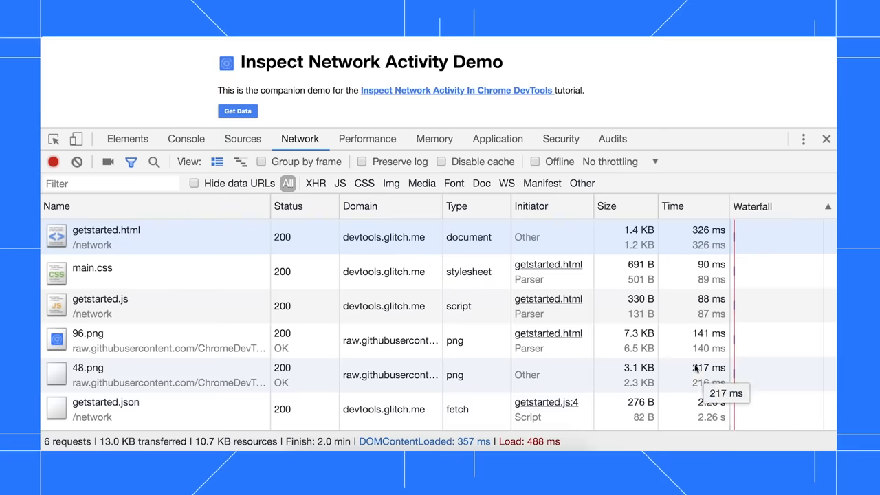
pyautogui.moveTo(612, 171)
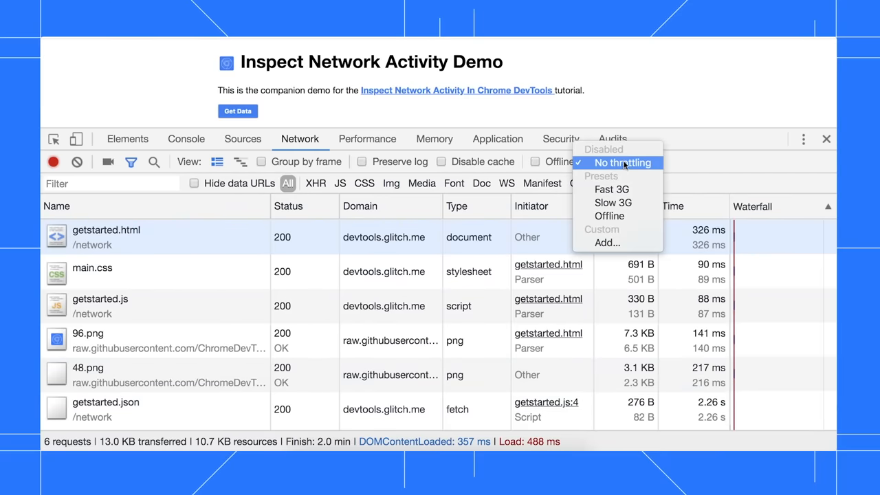
pyautogui.moveTo(613, 202)
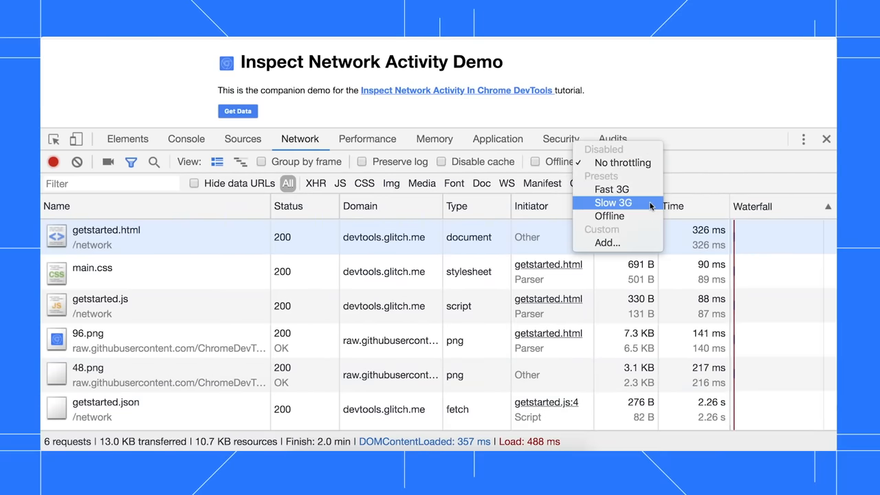
# Set network throttling to Slow 3G from the throttling dropdown.
pyautogui.click(612, 202)
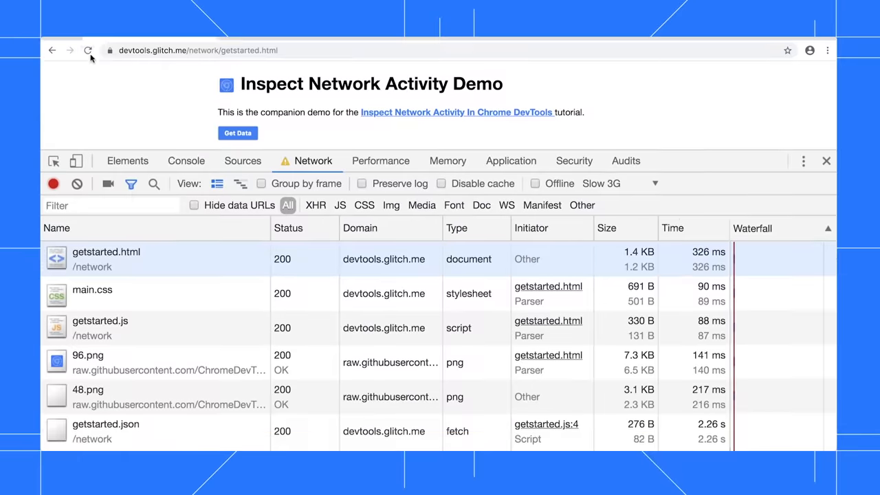
# Empty the cache and hard reload the page under Slow 3G throttling.
pyautogui.rightClick(88, 49)
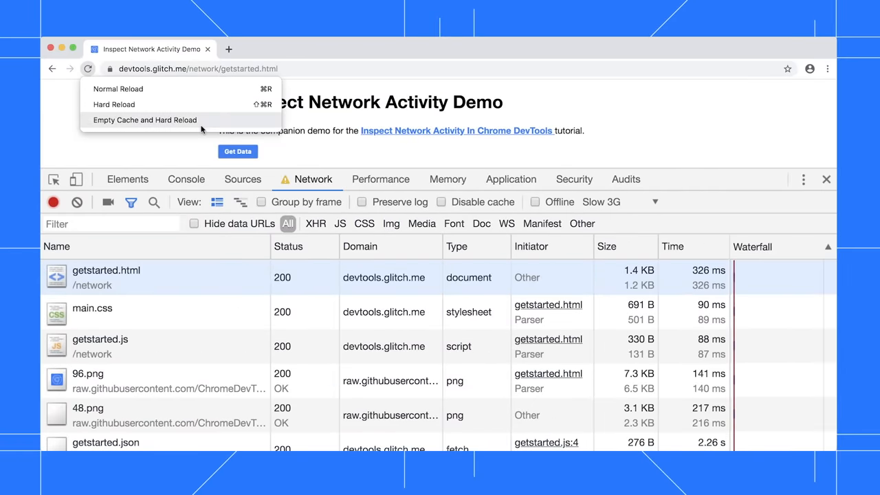
pyautogui.click(144, 120)
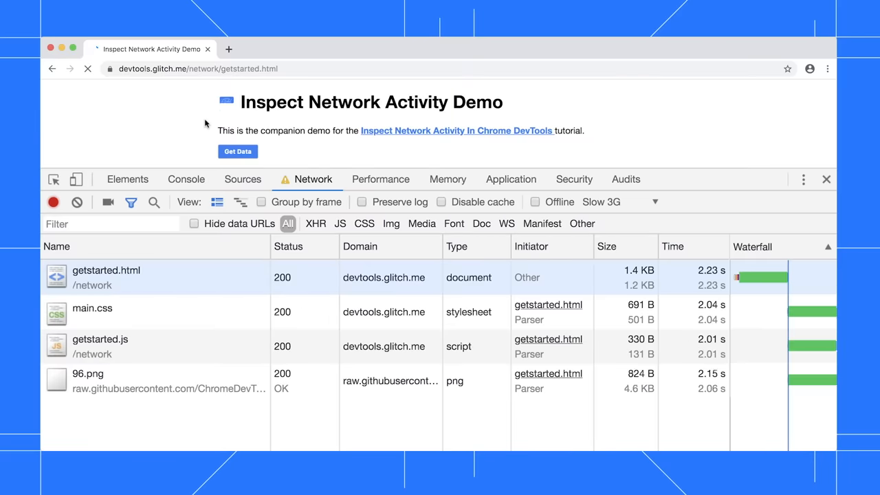
pyautogui.click(237, 151)
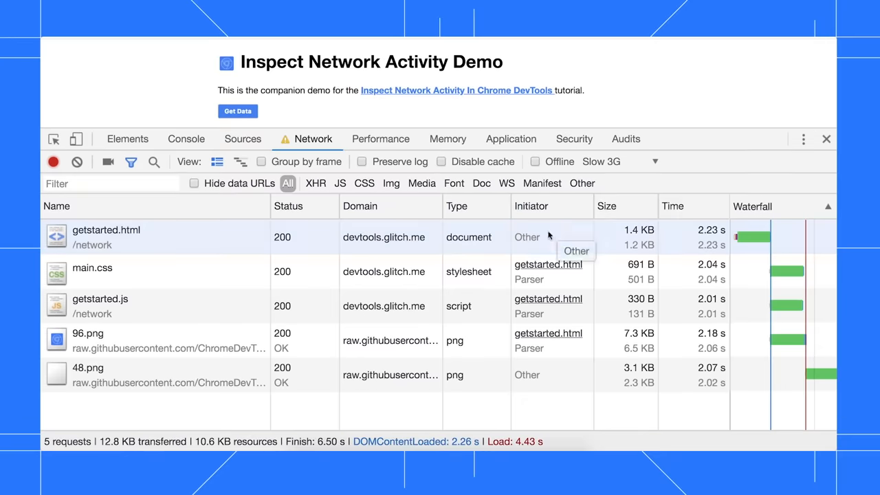
pyautogui.moveTo(693, 279)
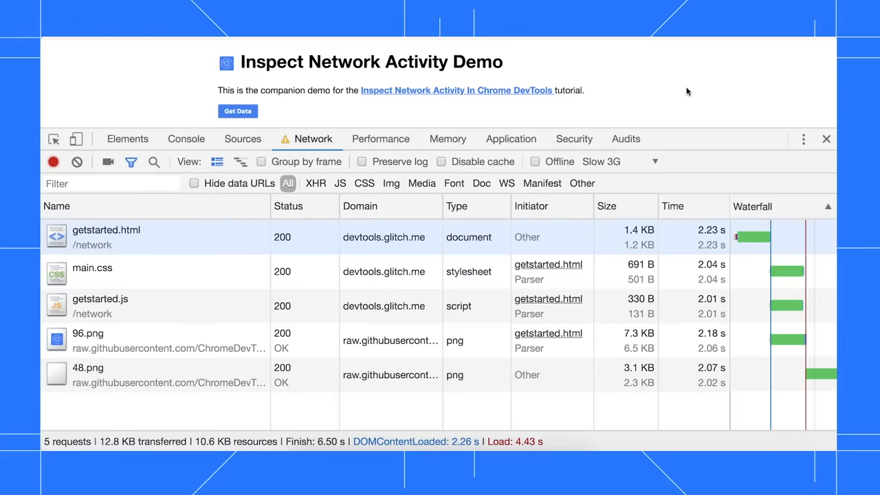
# Inspect getstarted.html's request and response headers, then its rendered preview.
pyautogui.click(106, 237)
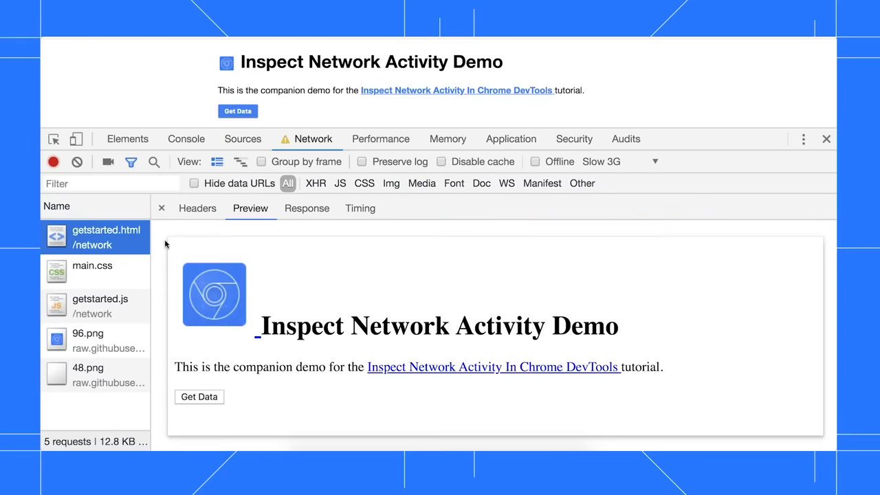
pyautogui.click(198, 207)
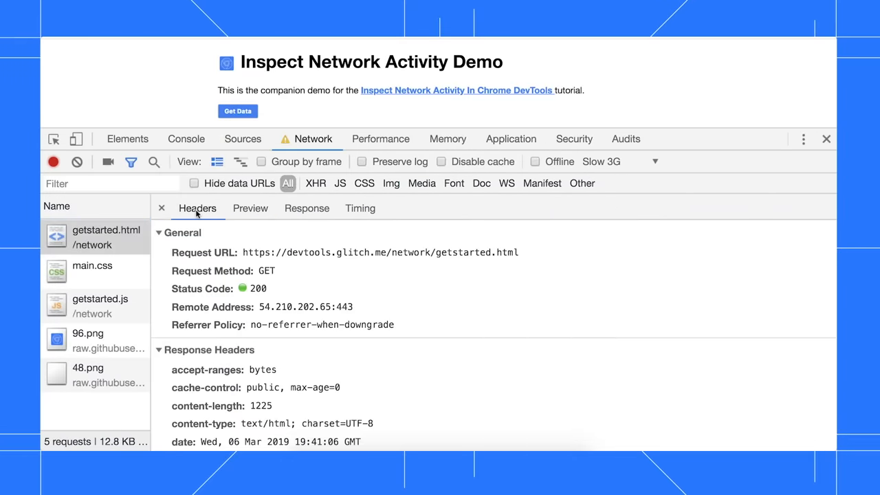
pyautogui.scroll(-3)
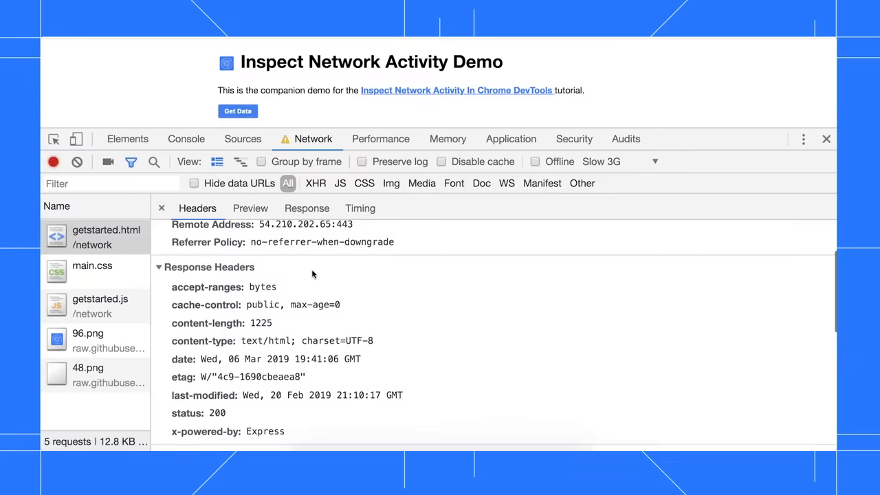
pyautogui.scroll(-3)
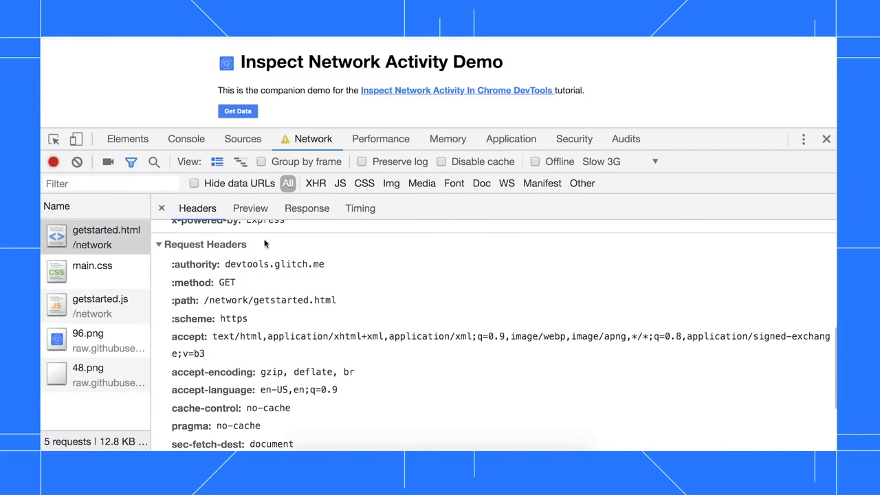
pyautogui.click(250, 208)
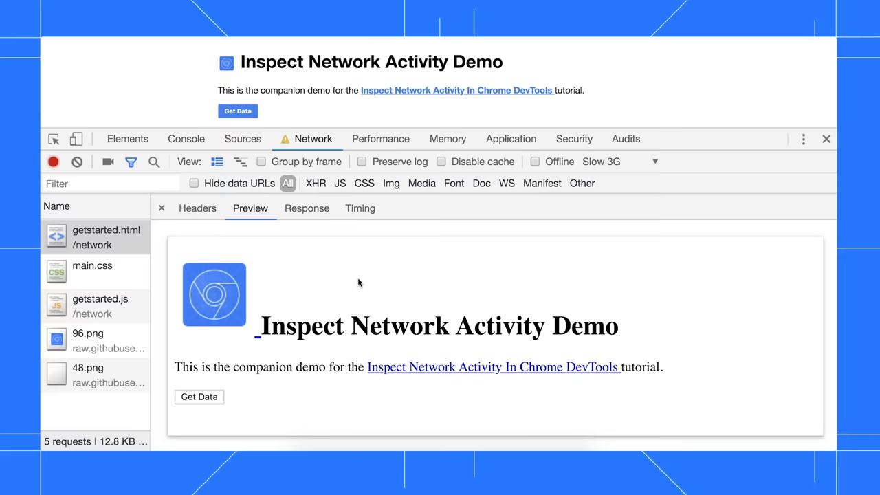
# Review getstarted.html's raw HTML response body and its timing breakdown.
pyautogui.click(306, 207)
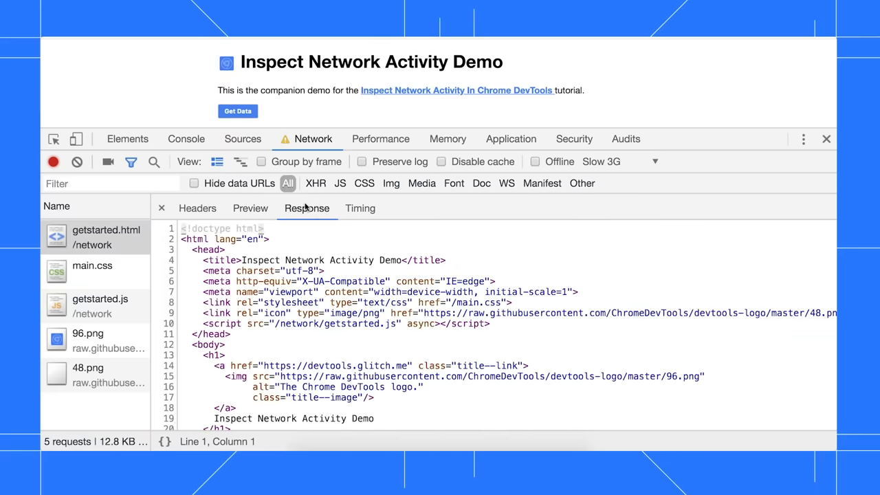
pyautogui.scroll(-3)
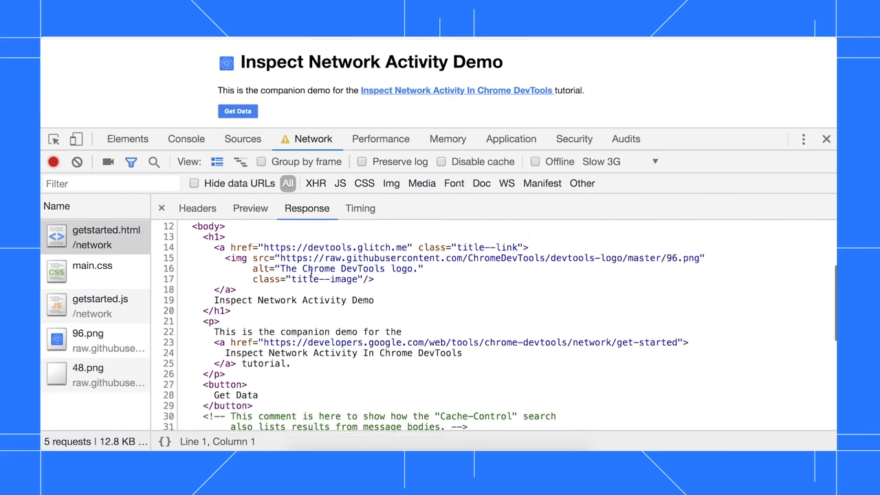
pyautogui.click(360, 209)
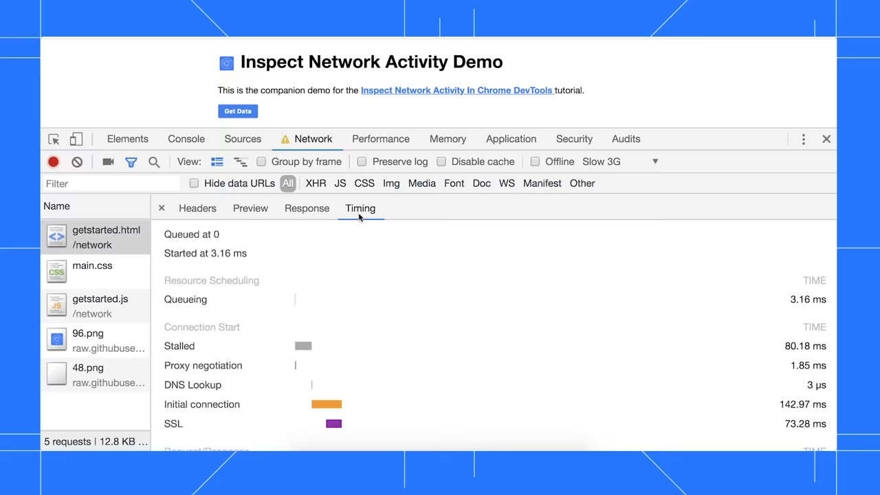
pyautogui.scroll(-3)
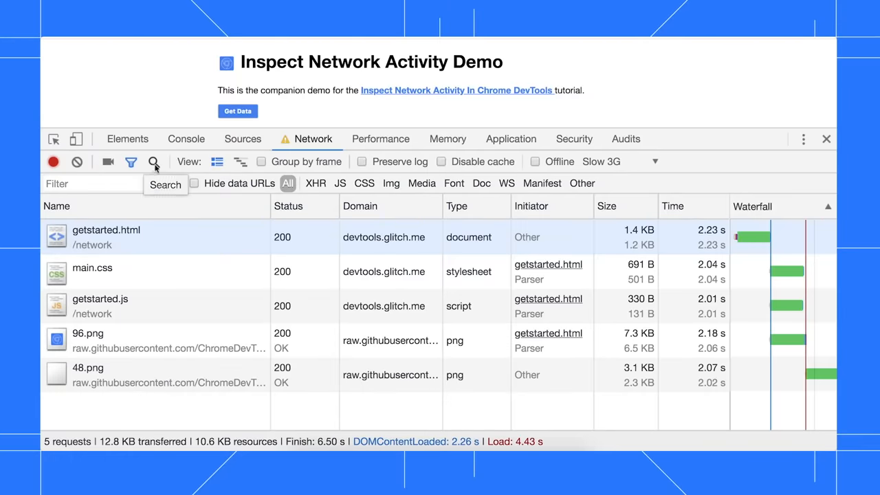
# Search all requests for 'Cache-' and jump to the Cache-Control comment in getstarted.html.
pyautogui.click(154, 163)
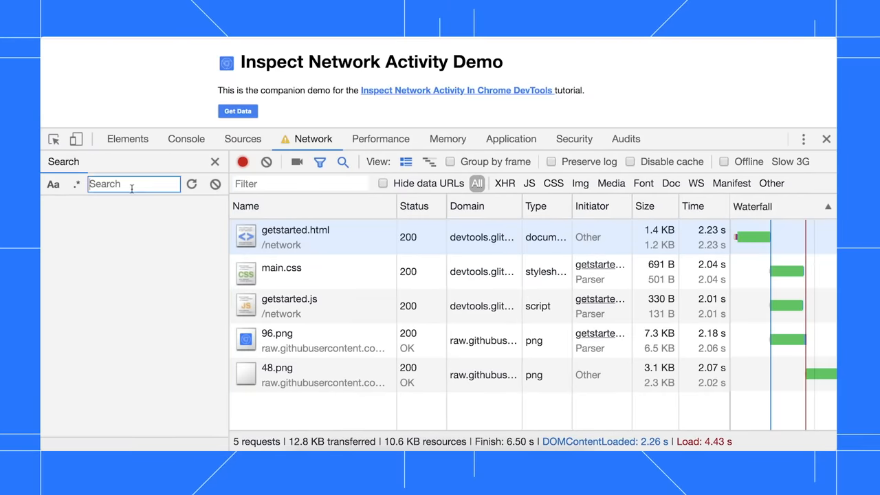
pyautogui.write('Cache-Control')
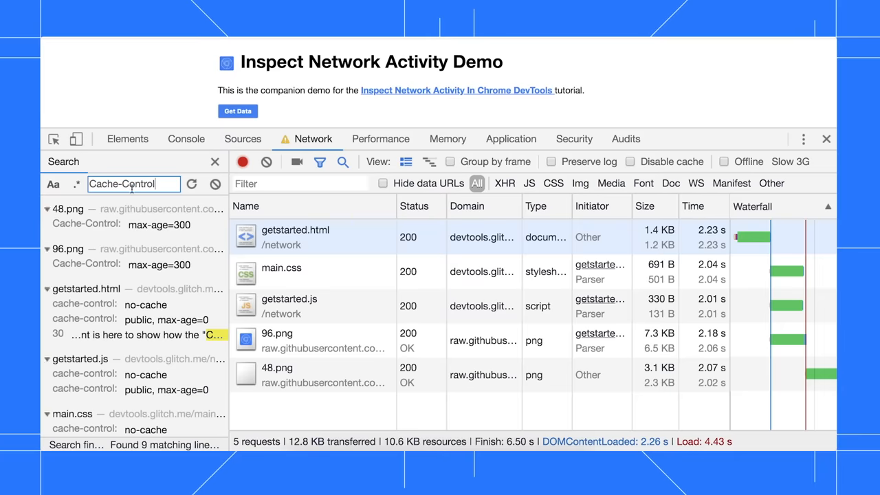
pyautogui.click(278, 374)
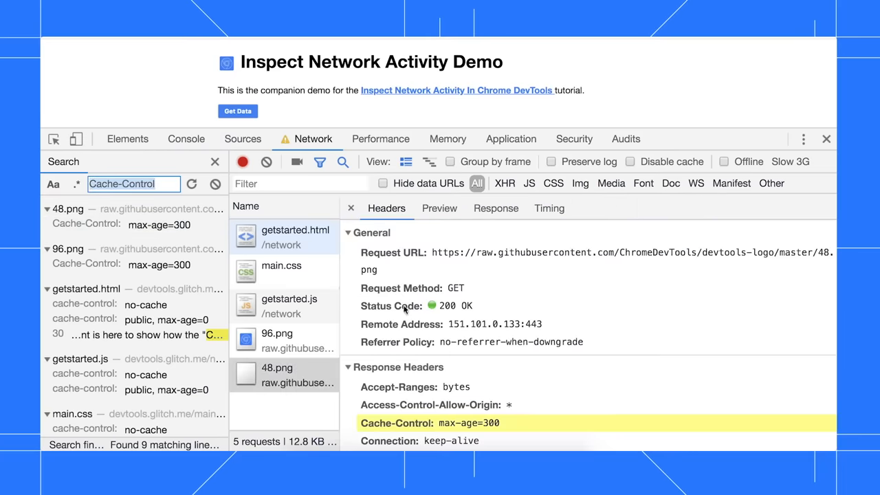
pyautogui.scroll(-3)
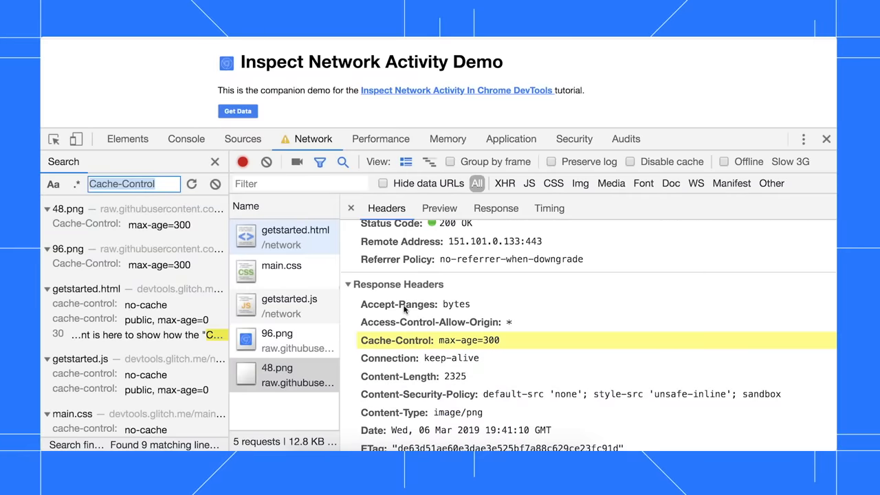
pyautogui.moveTo(171, 340)
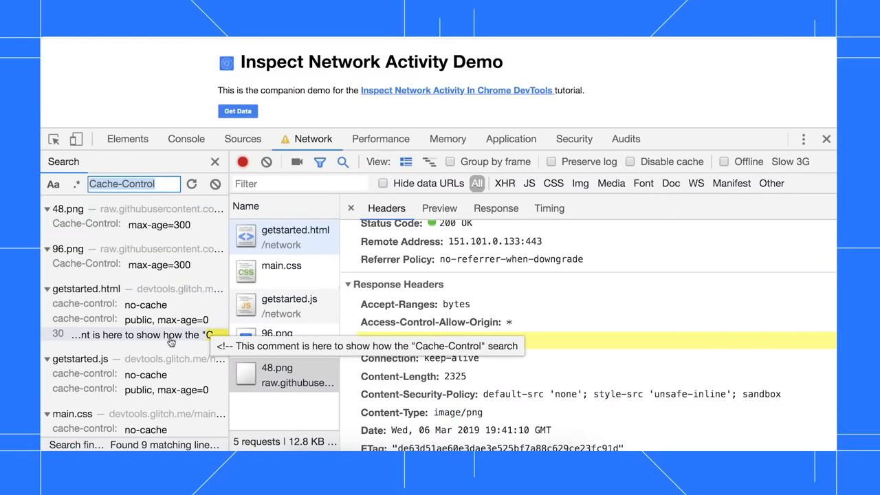
pyautogui.click(495, 207)
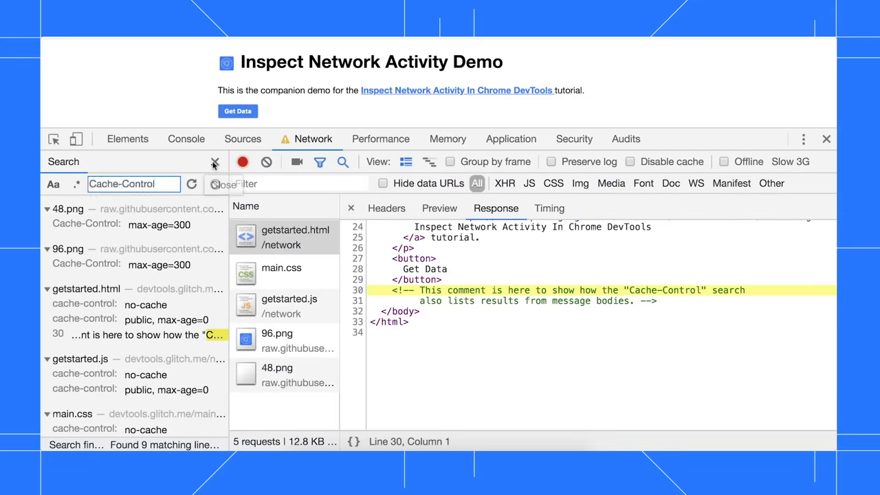
# Close the search and request details, restore the filter bar and focus its text box.
pyautogui.click(215, 163)
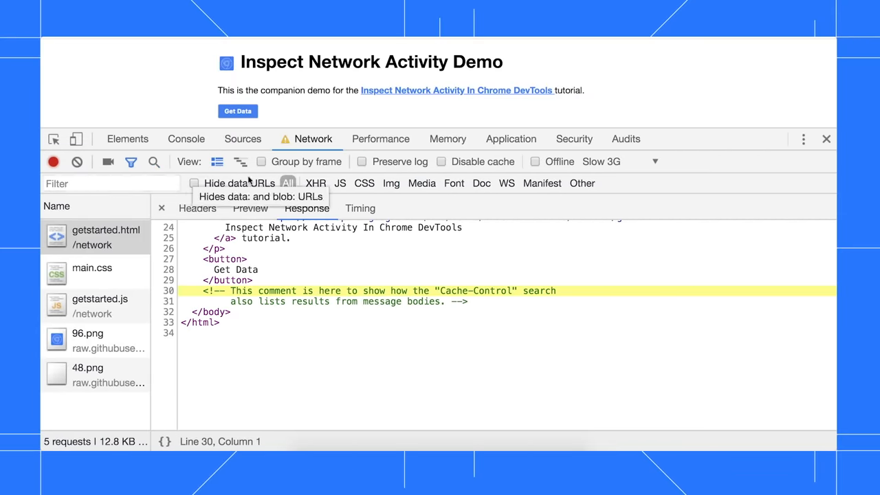
pyautogui.click(130, 162)
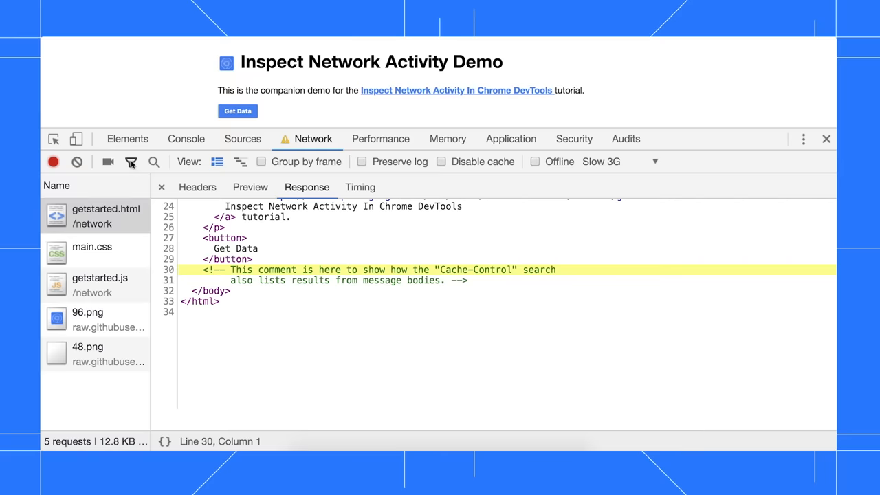
pyautogui.click(131, 162)
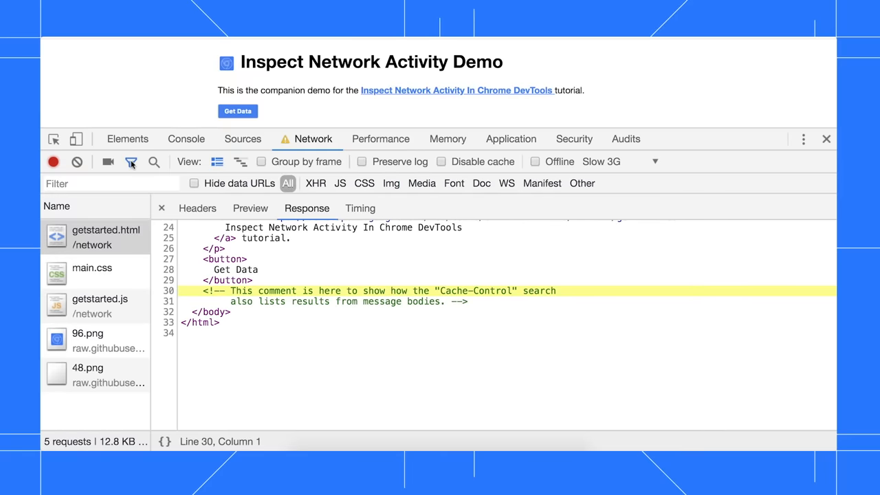
pyautogui.moveTo(131, 183)
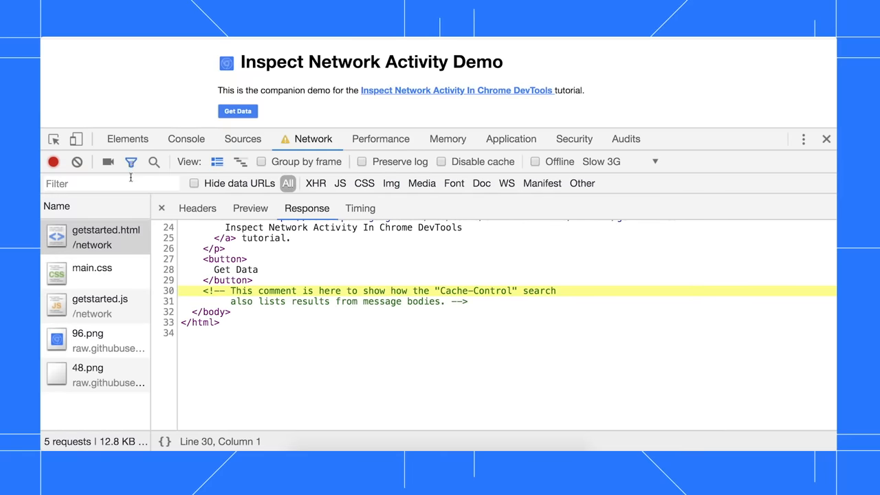
pyautogui.click(162, 208)
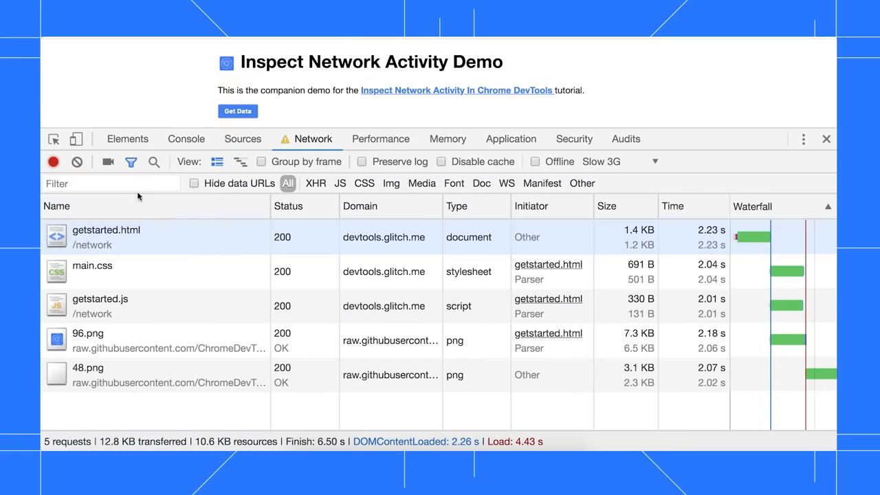
pyautogui.click(110, 183)
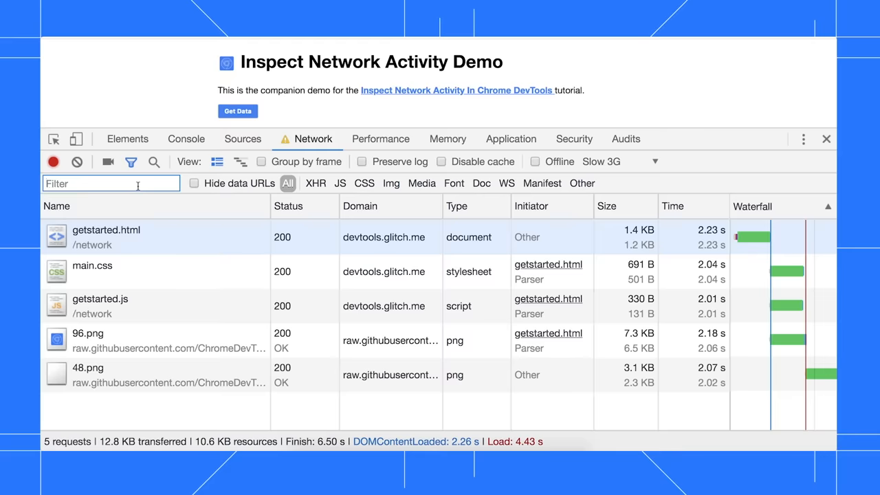
# Filter requests by 'png', the regex /.*\.[cj]s+$/, and a negative main.css pattern.
pyautogui.write('png')
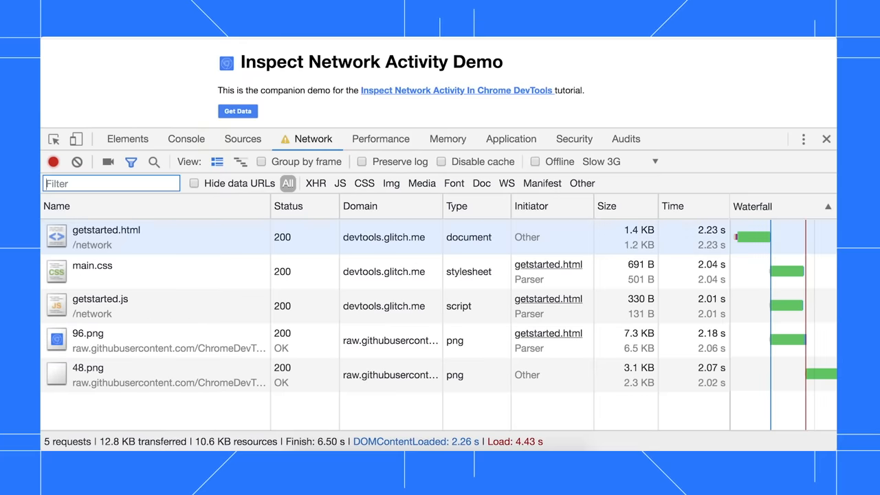
pyautogui.write('/.*\\.[cj]s+$/')
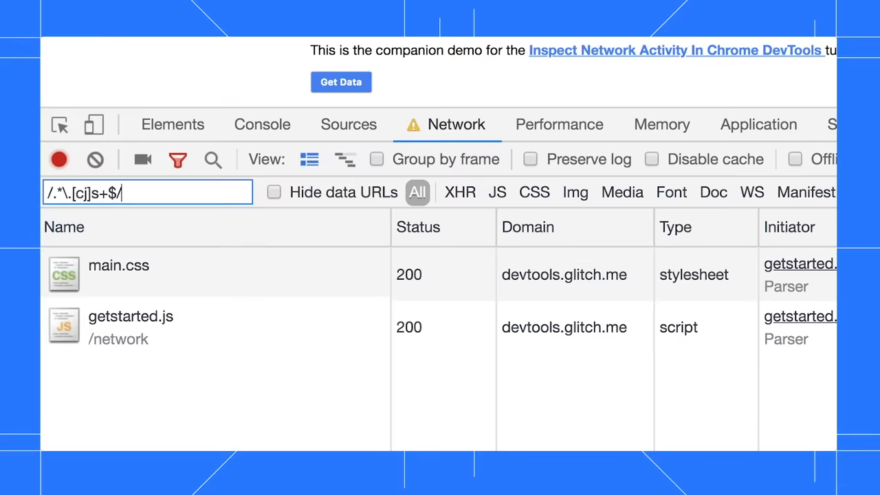
pyautogui.moveTo(126, 226)
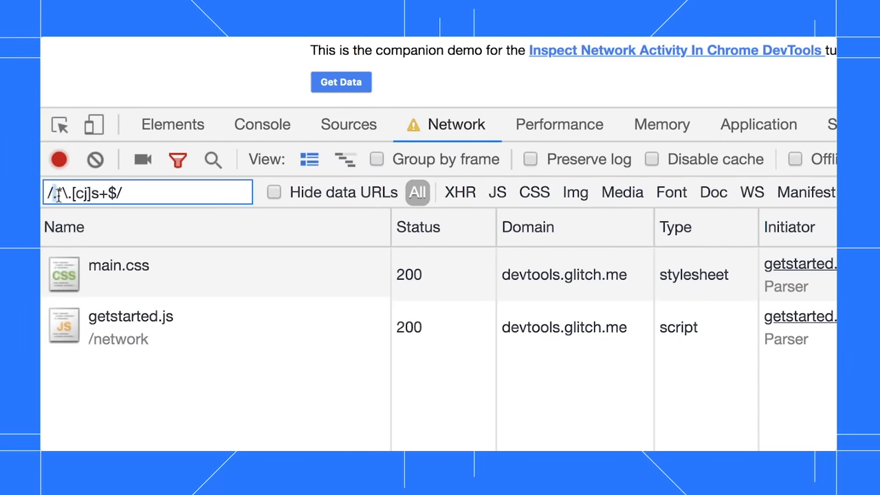
pyautogui.write('*')
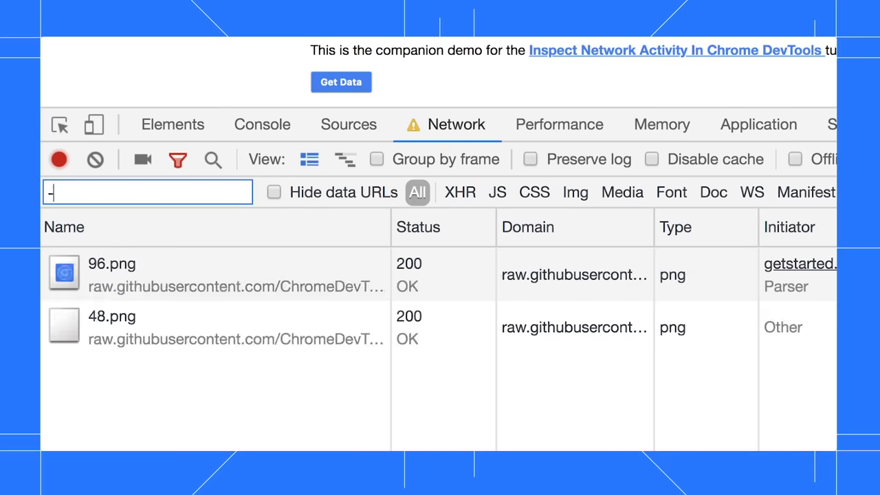
pyautogui.write('main.css')
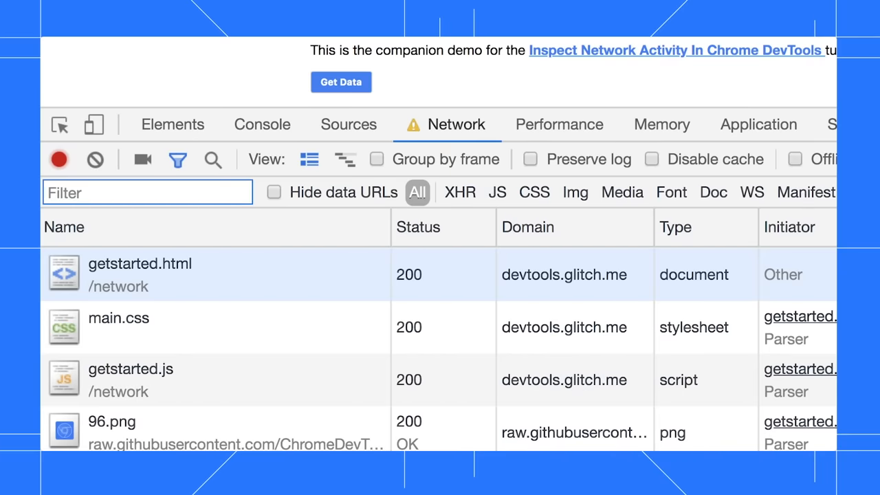
# Filter by domain: and pick raw.githubusercontent.com from the autocomplete suggestions.
pyautogui.write('domain:')
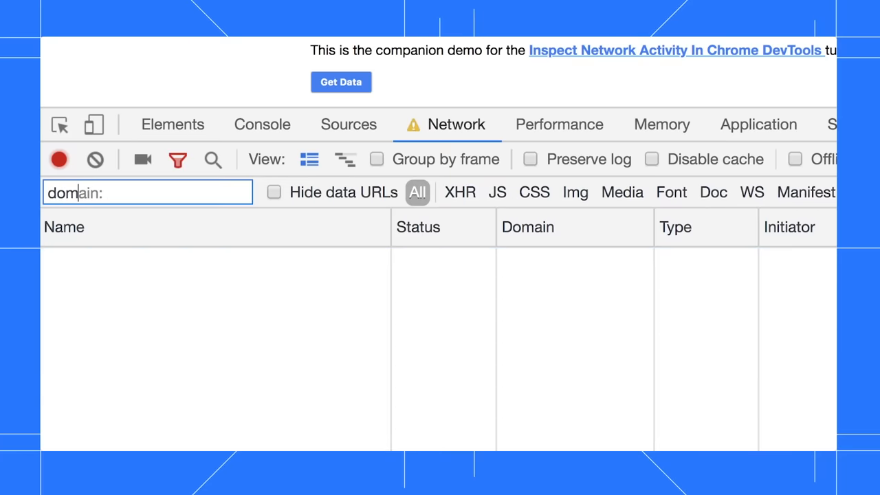
pyautogui.write('*.com')
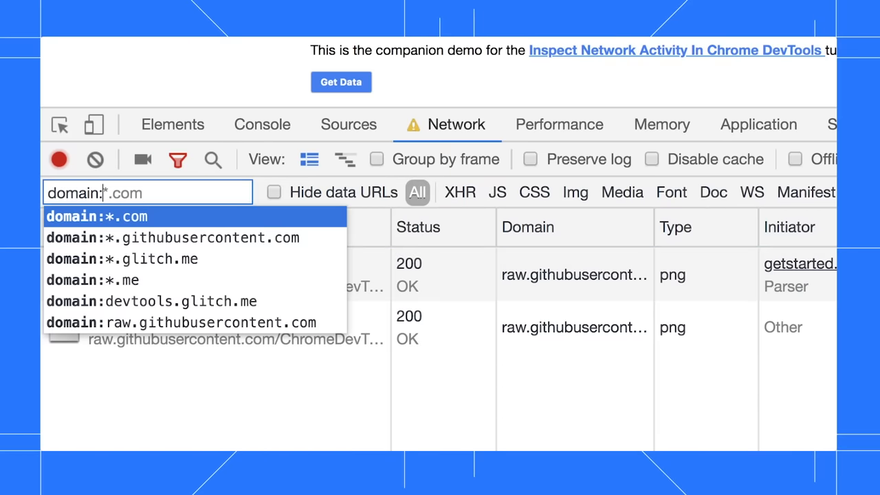
pyautogui.click(181, 321)
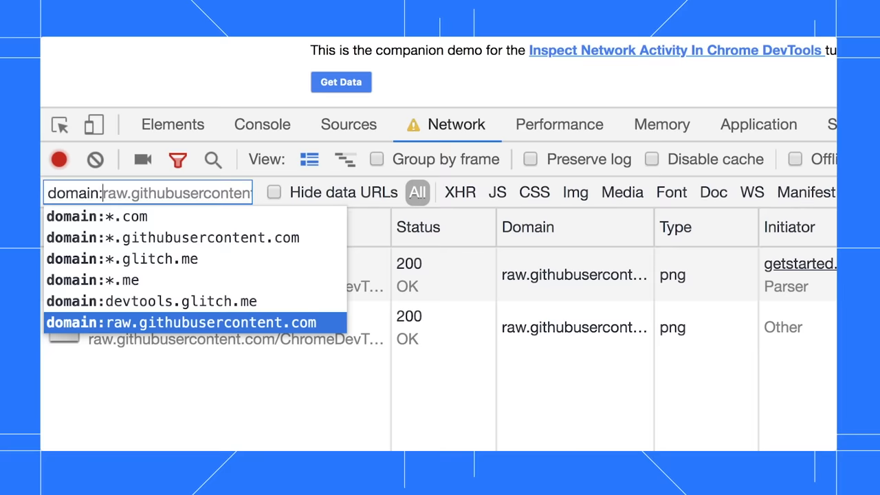
pyautogui.click(182, 321)
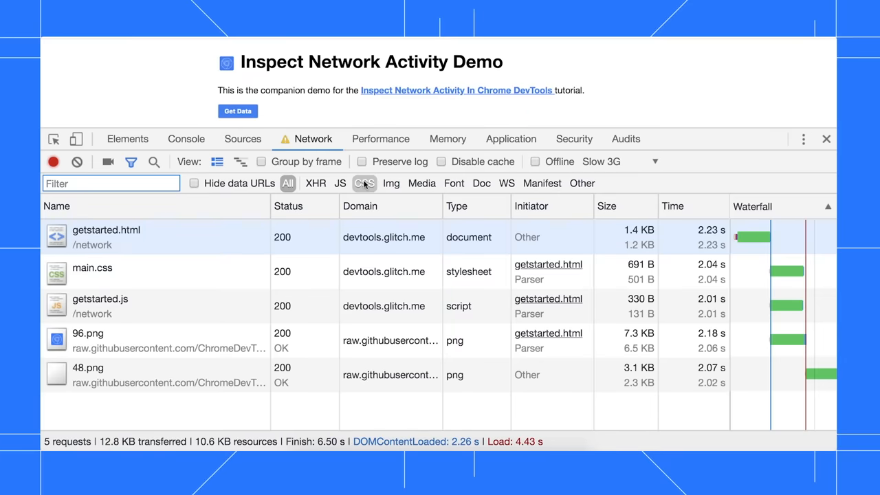
# Show only stylesheet requests using the CSS resource-type filter, leaving main.css listed.
pyautogui.click(364, 183)
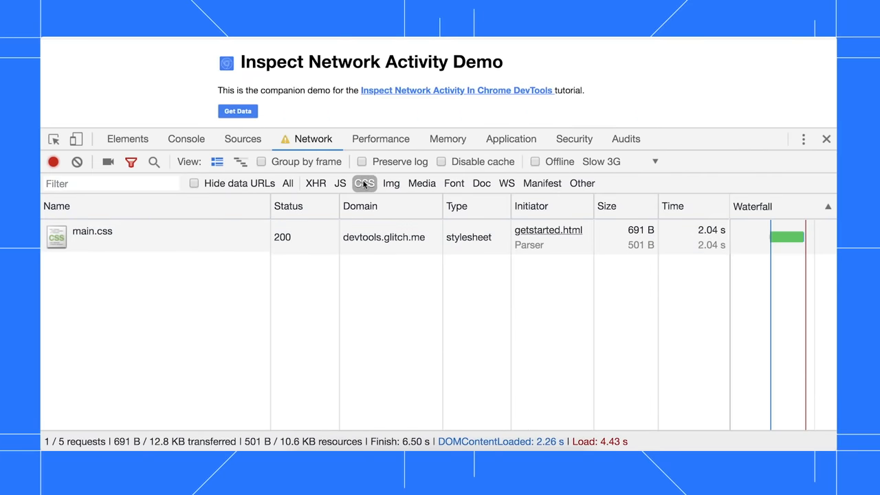
pyautogui.moveTo(341, 183)
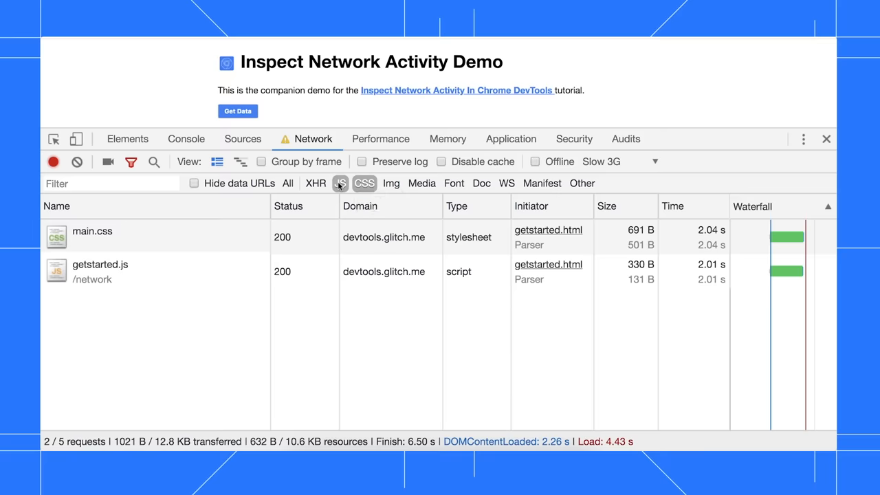
pyautogui.moveTo(288, 183)
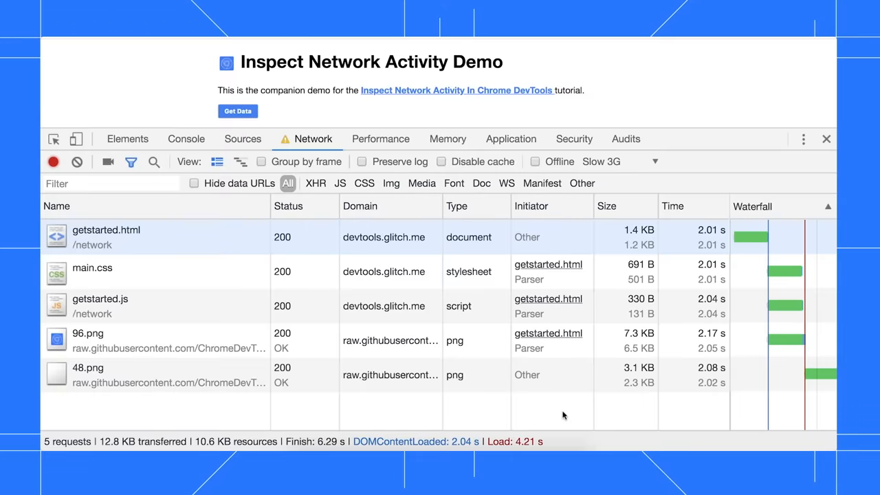
pyautogui.moveTo(557, 415)
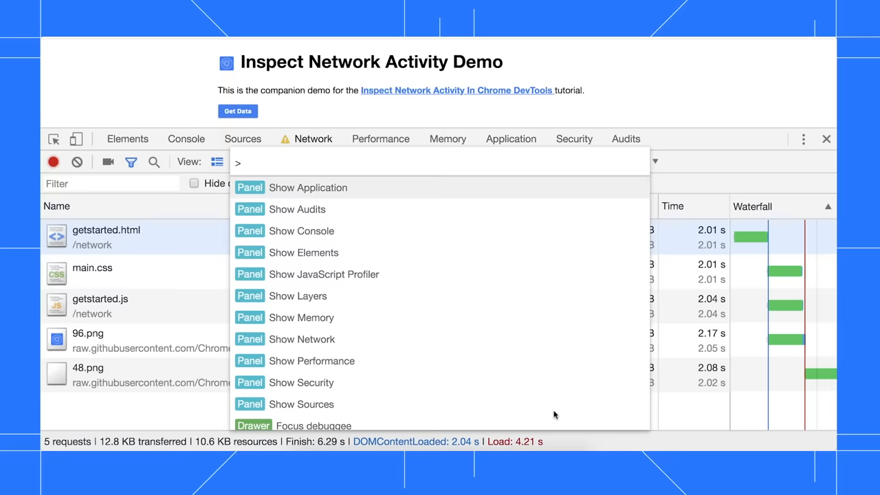
# Find 'block' in the Command Menu and show the Request blocking drawer.
pyautogui.write('block')
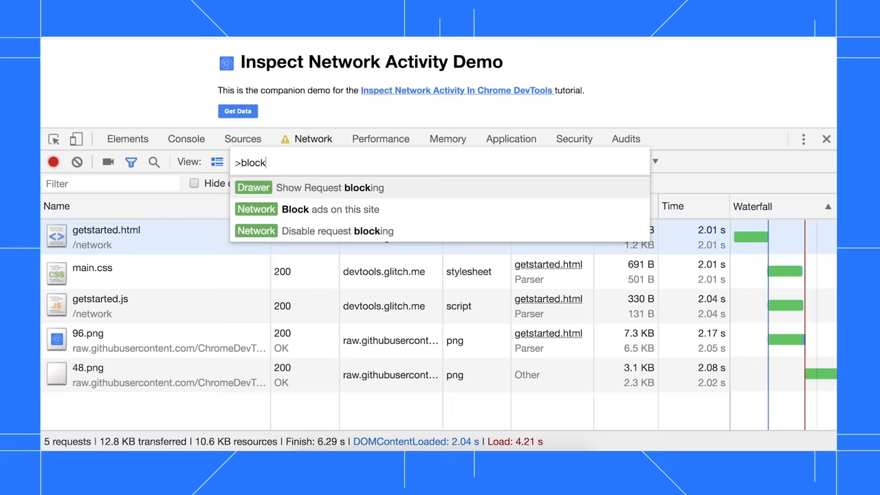
pyautogui.click(343, 187)
pyautogui.write('main.c')
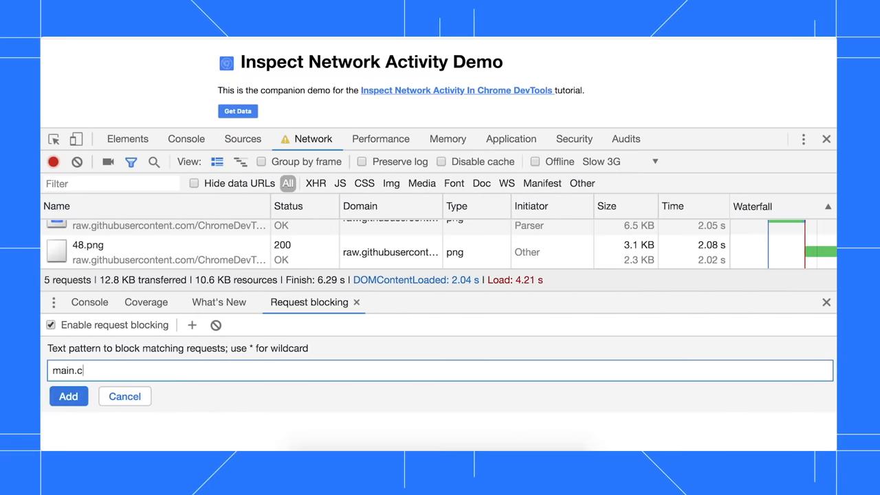
# Add a main.css blocking pattern, reload the page, and close the Request blocking drawer.
pyautogui.click(68, 396)
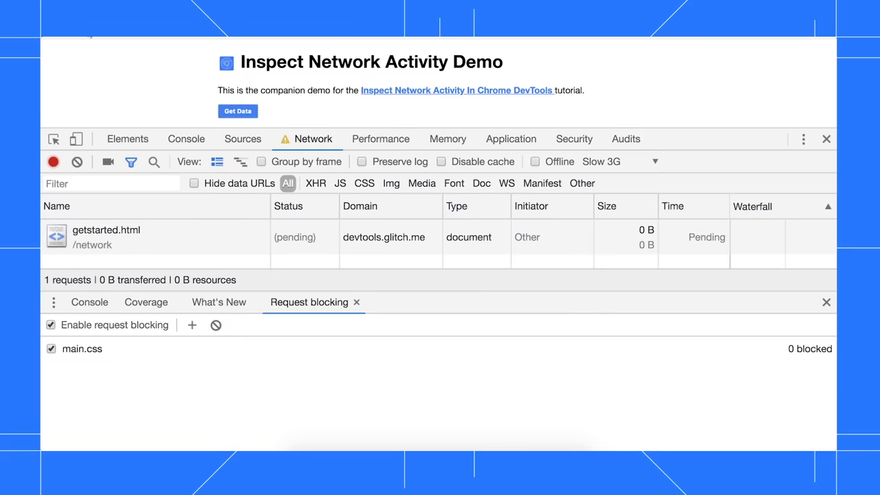
pyautogui.click(236, 110)
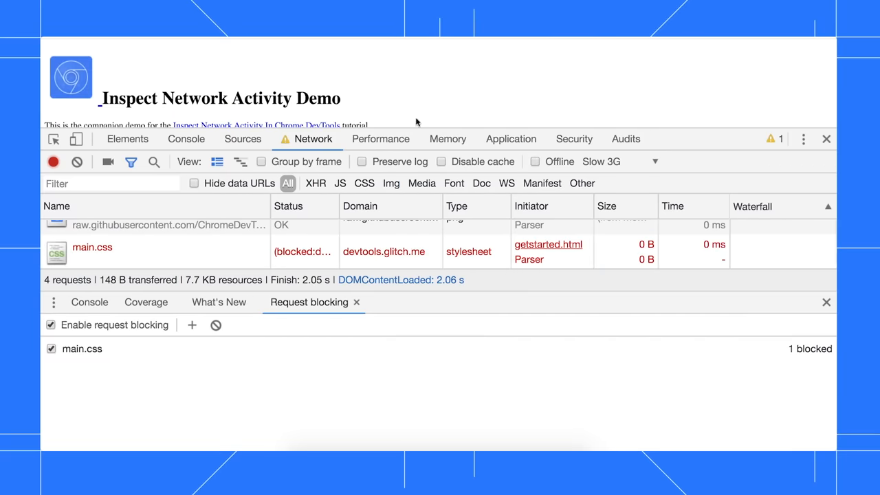
pyautogui.click(60, 144)
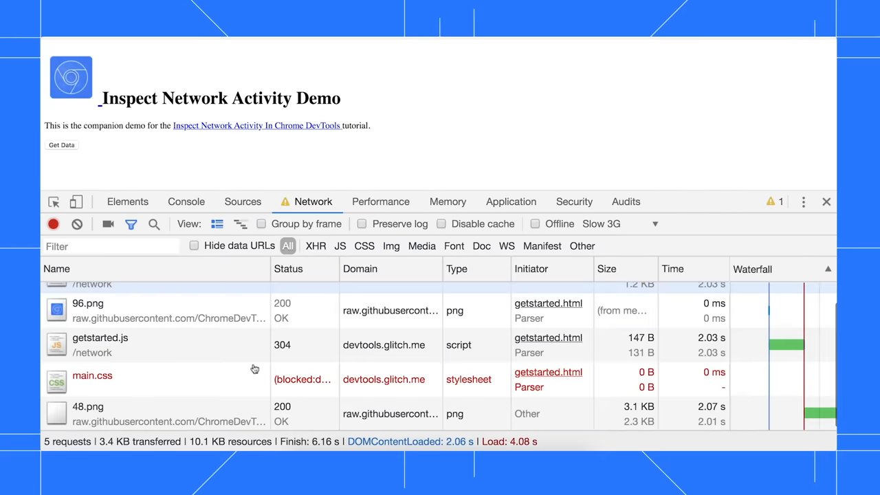
pyautogui.moveTo(92, 376)
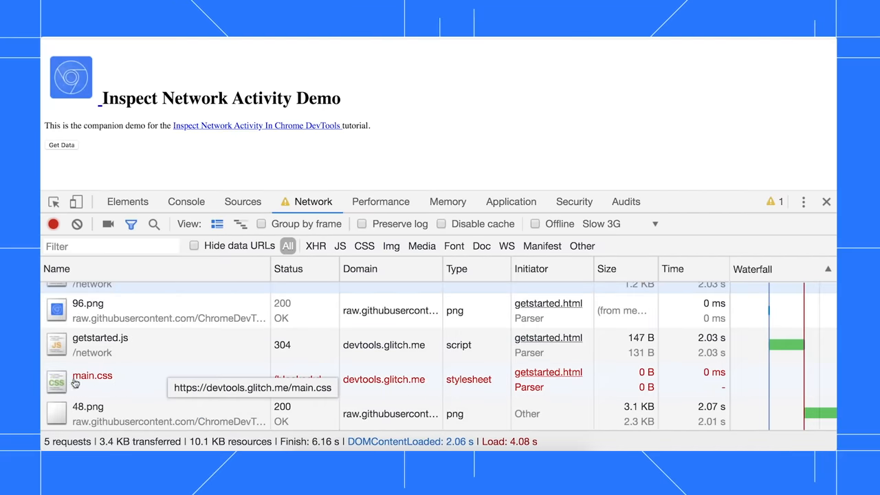
pyautogui.moveTo(303, 379)
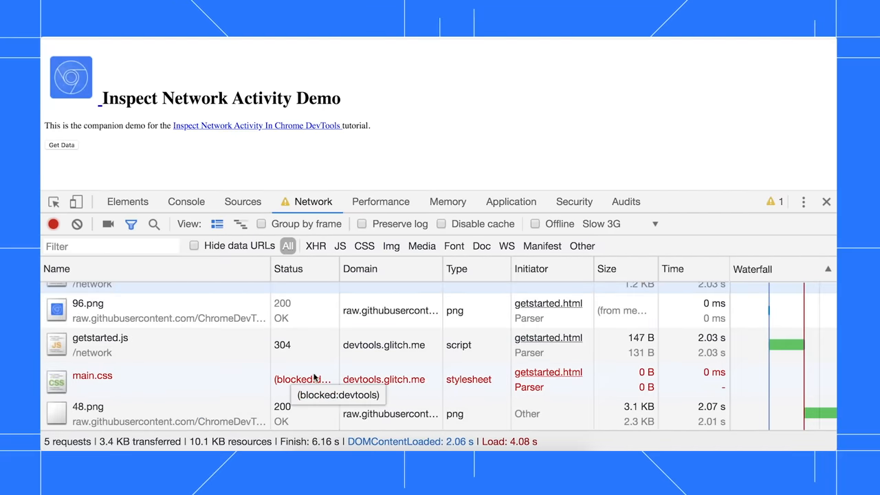